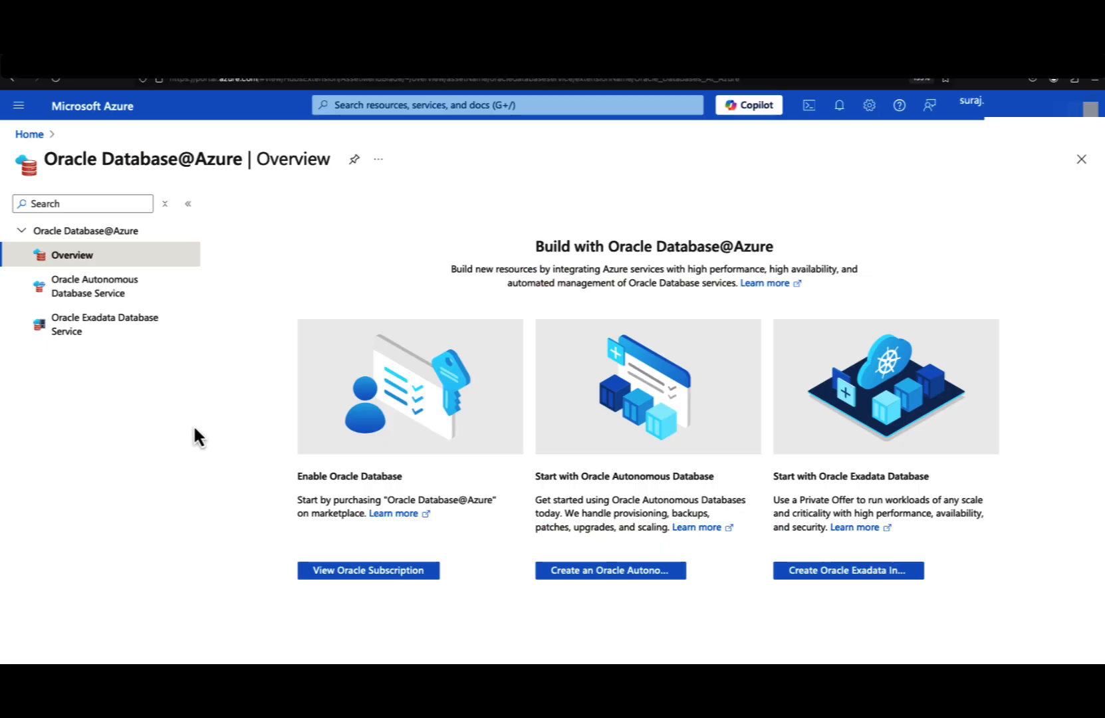
mouse_move(98, 185)
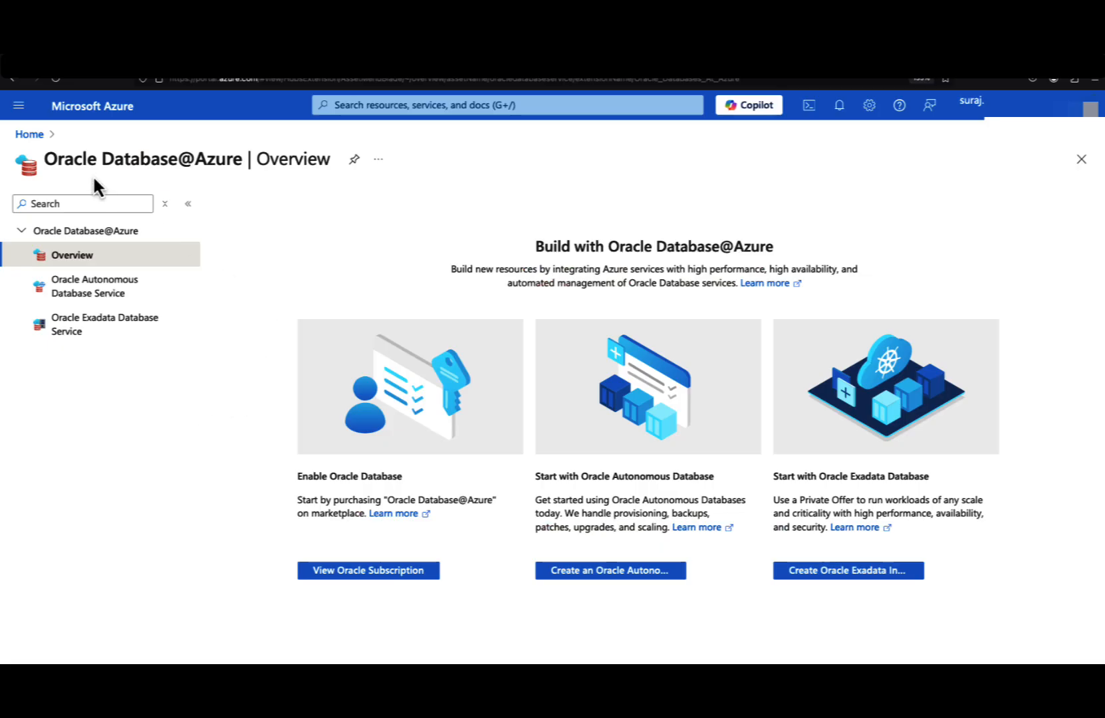
- Return from the Oracle Database@Azure overview to the Azure portal home page
double_click(146, 158)
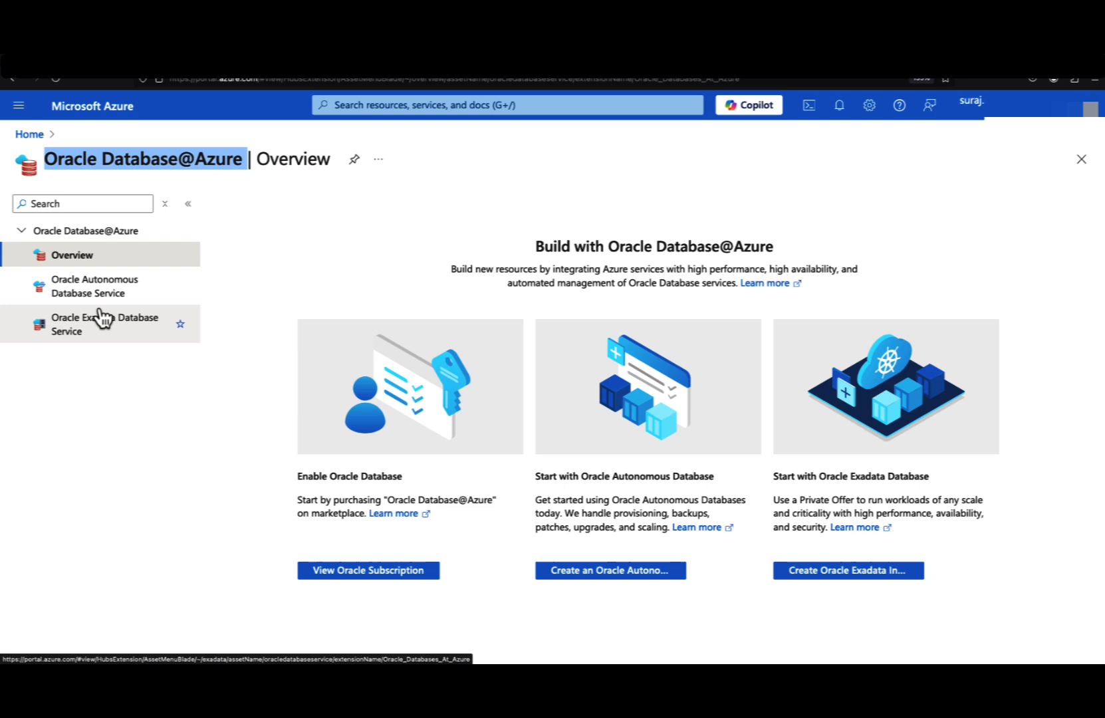
click(29, 134)
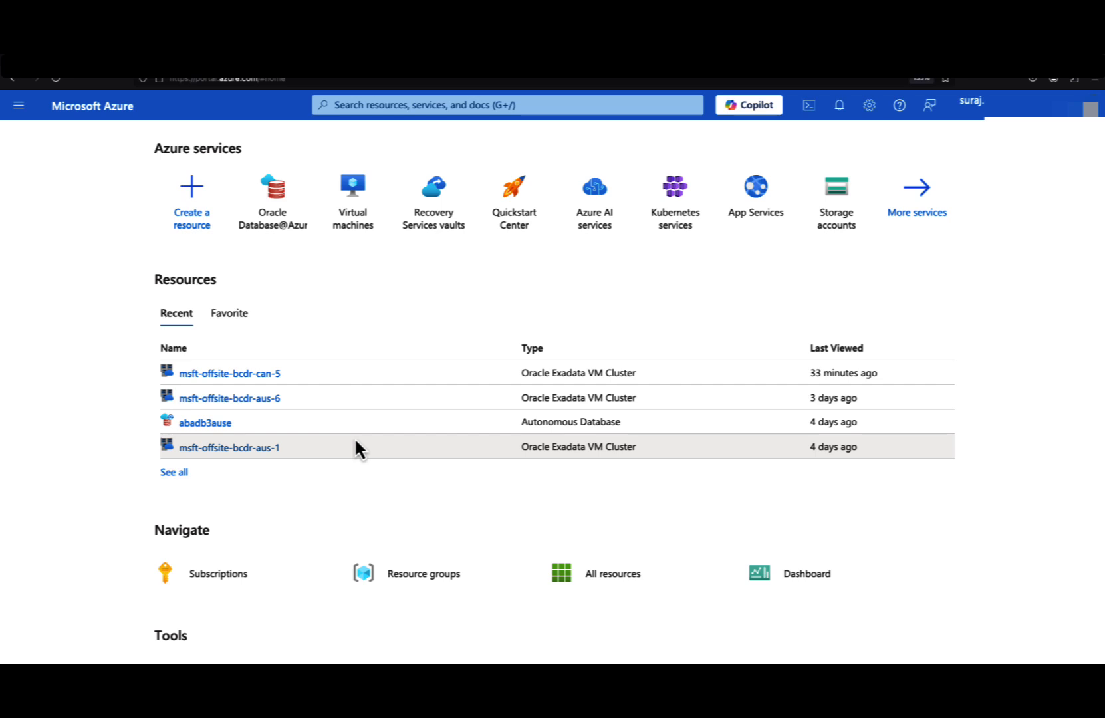
mouse_move(374, 391)
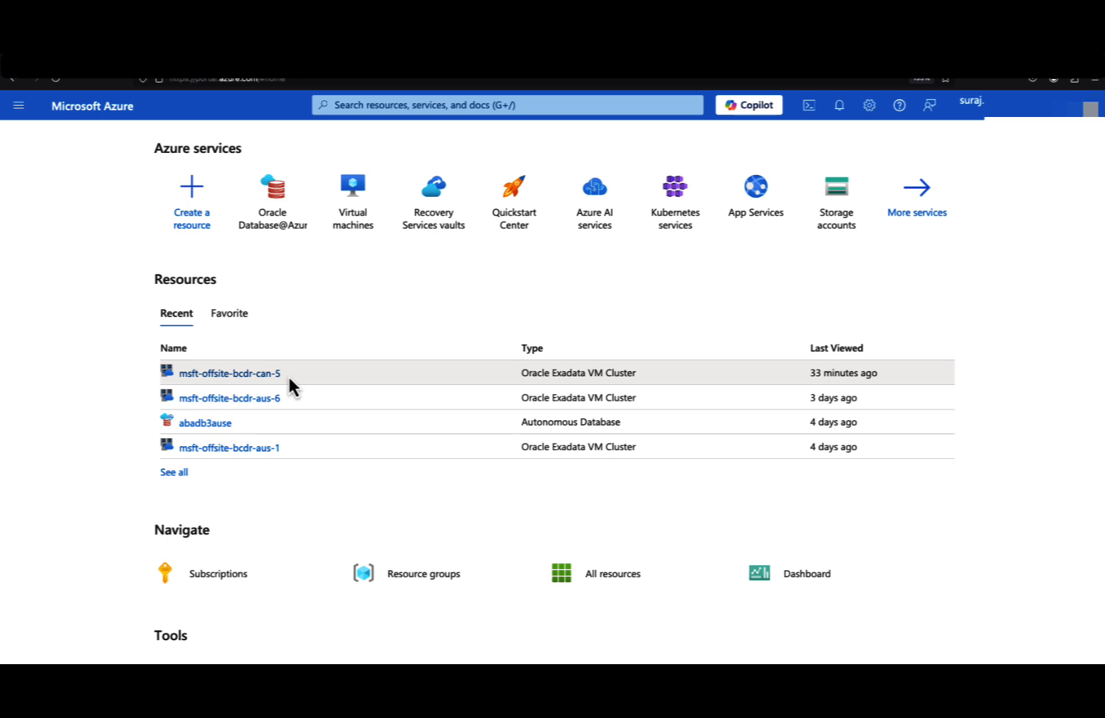
mouse_move(229, 373)
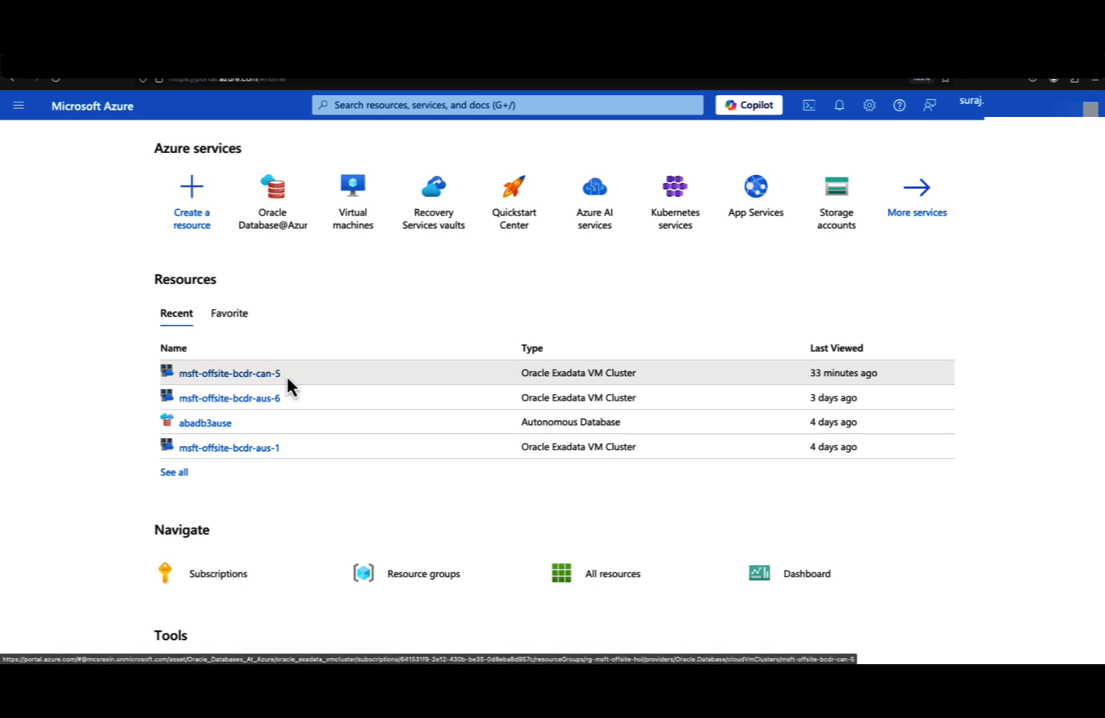
mouse_move(293, 412)
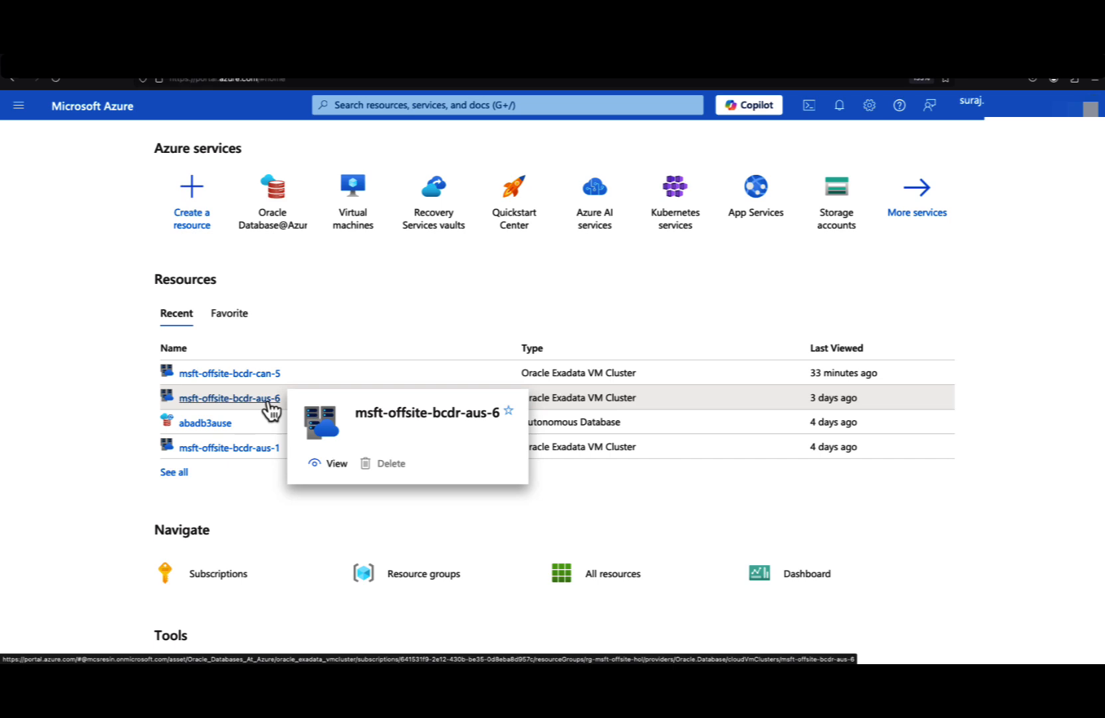
mouse_move(549, 367)
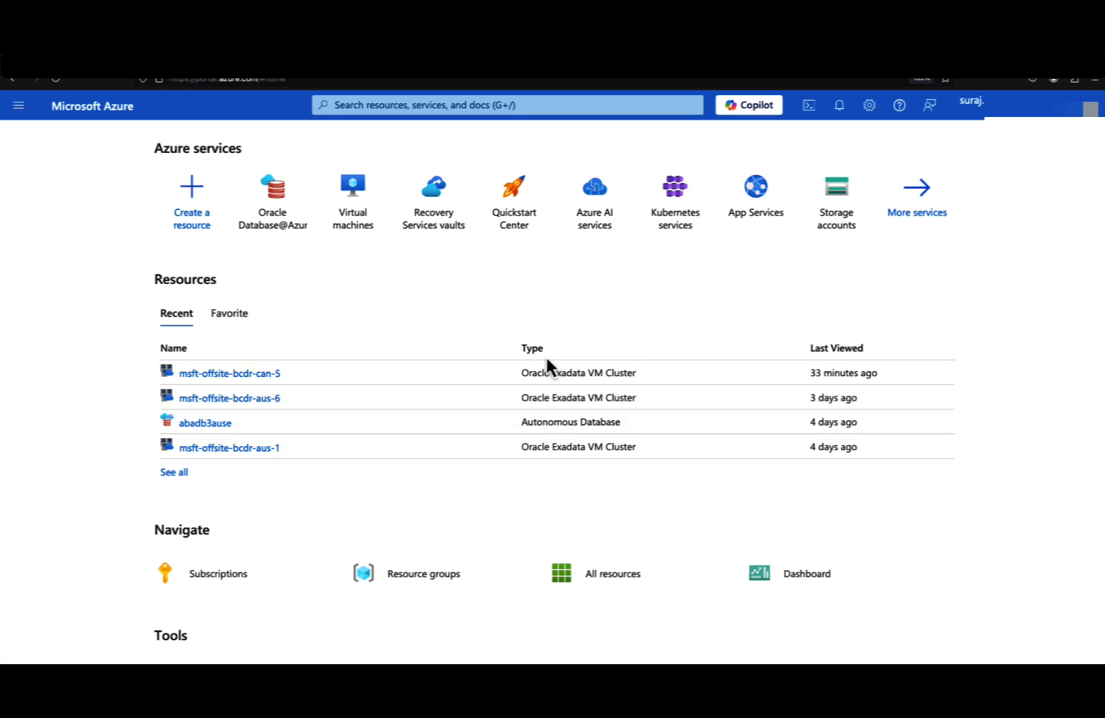
- Bring up the msft-offsite-bcdr-can-5 Exadata VM cluster overview from Recent resources
click(229, 372)
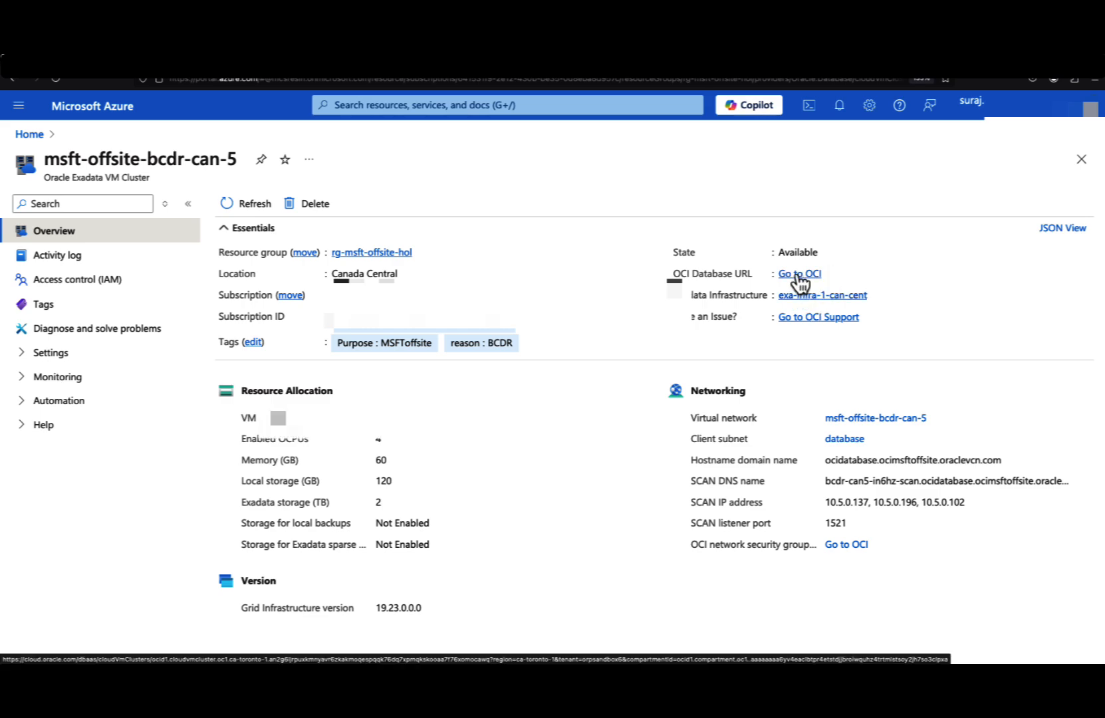
- Go to OCI for the Toronto cluster and review its Databases table
click(799, 274)
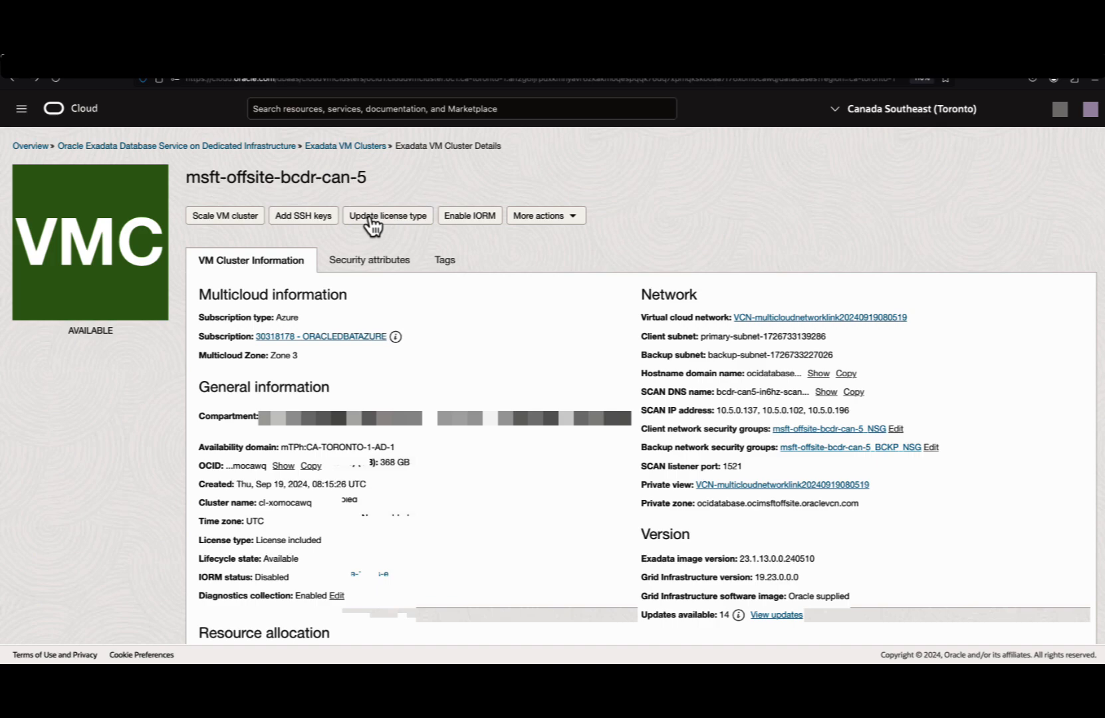
scroll(down, 3)
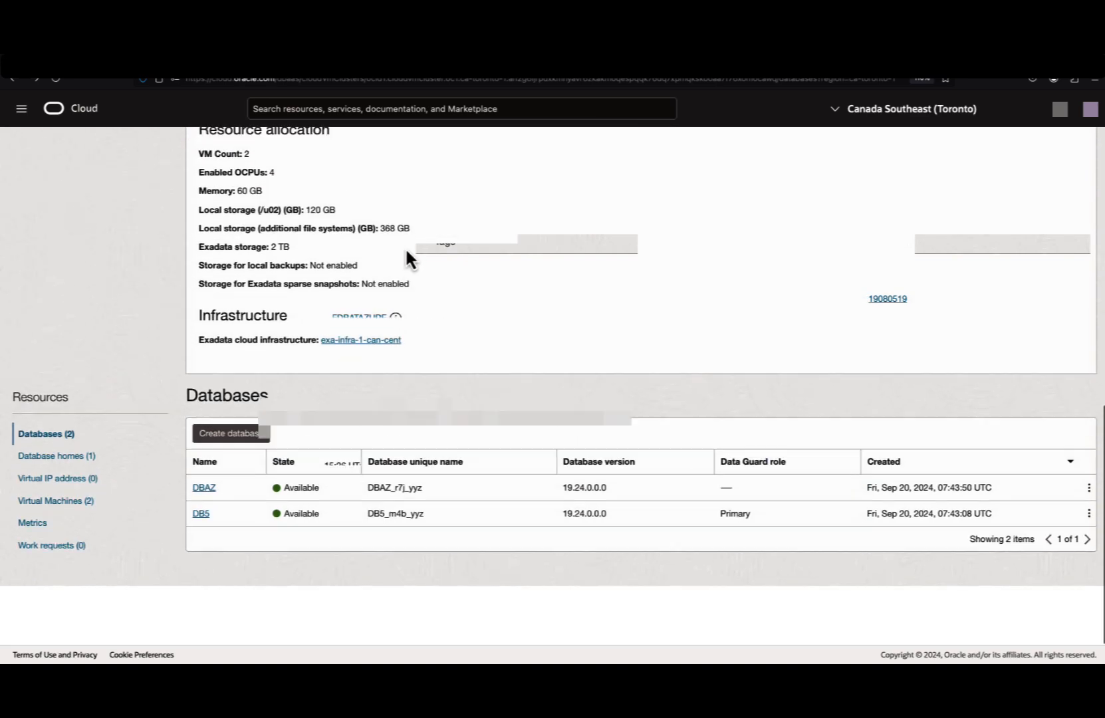
scroll(up, 3)
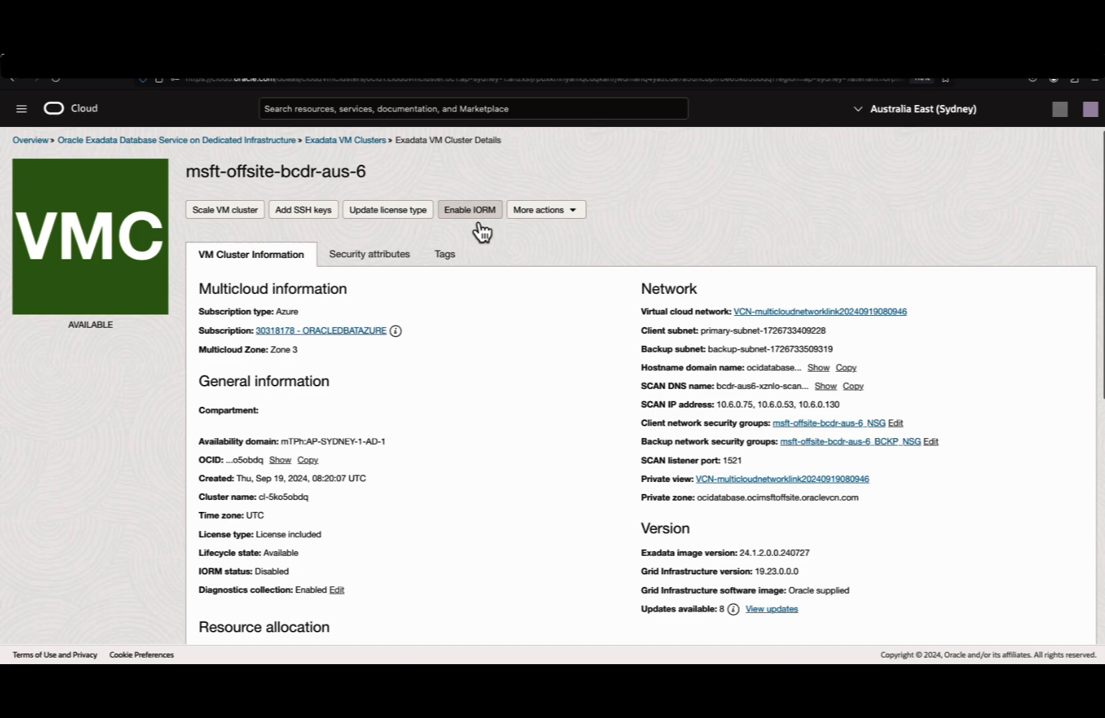
scroll(down, 3)
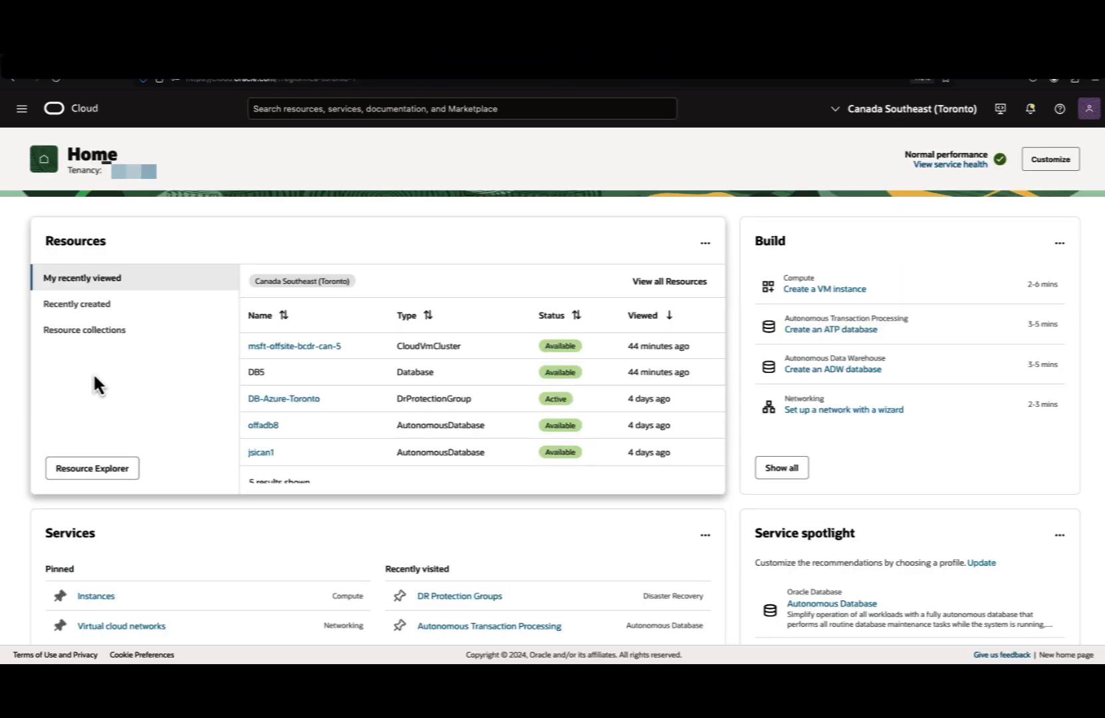
mouse_move(924, 109)
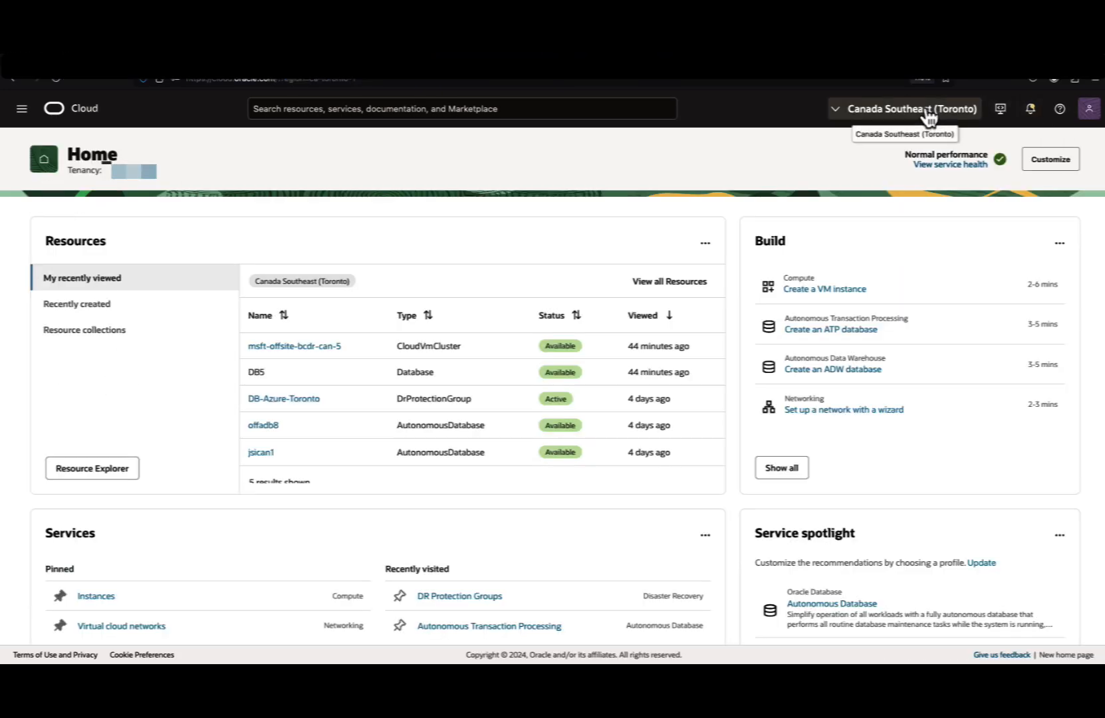
- Create the ExaDB-Azure-Toronto DR protection group with logs in bucket-toronto via Migration & Disaster Recovery
click(22, 107)
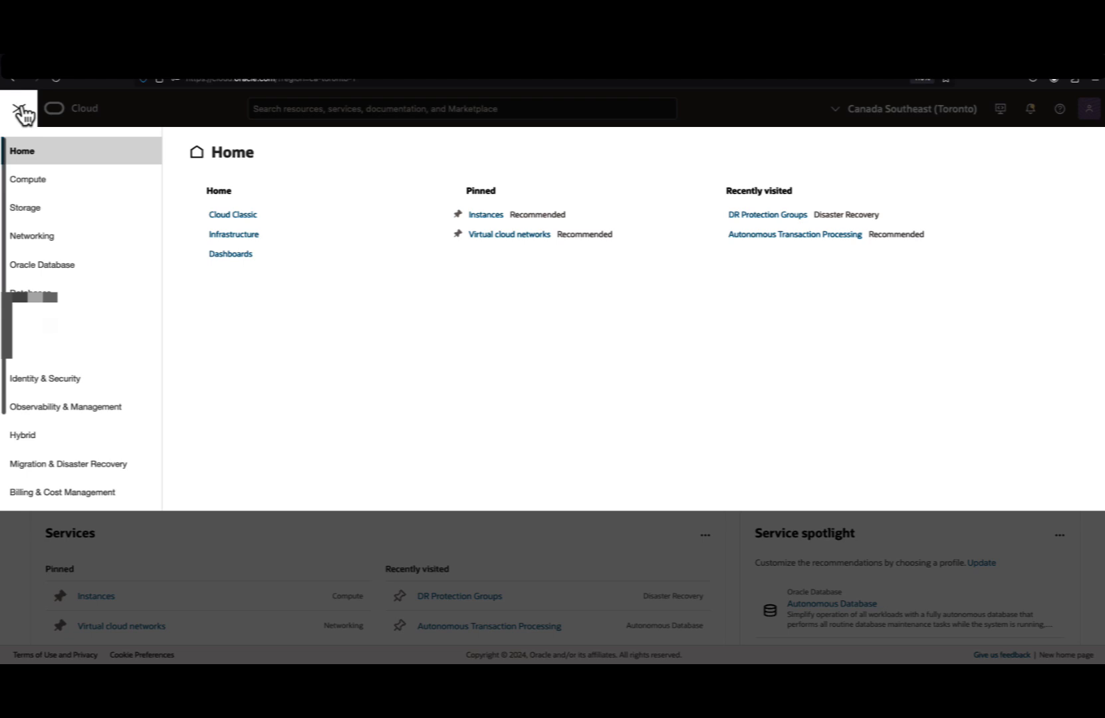
click(67, 464)
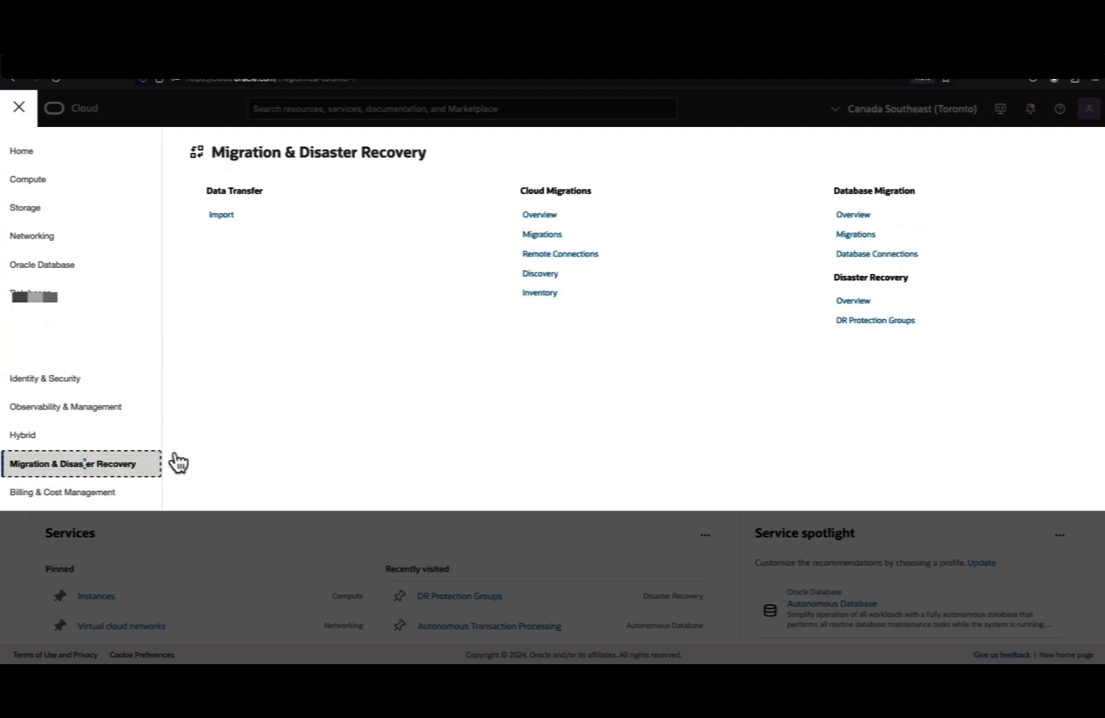
click(876, 320)
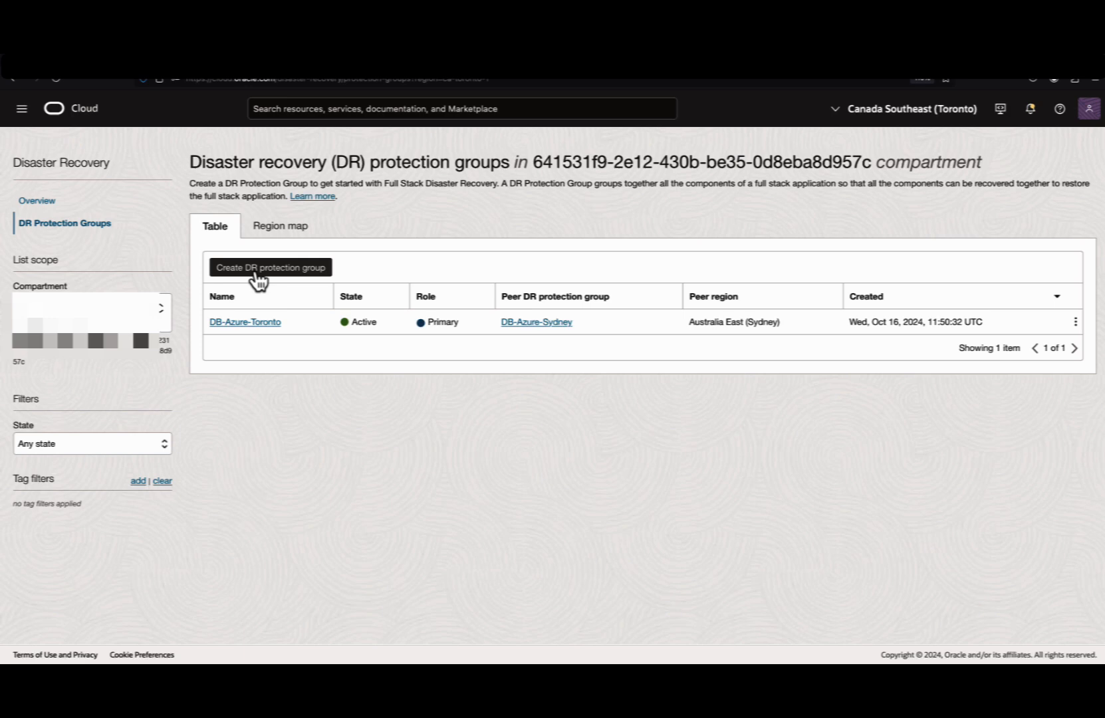
click(269, 267)
text(ExaDB-Azure-Toronto)
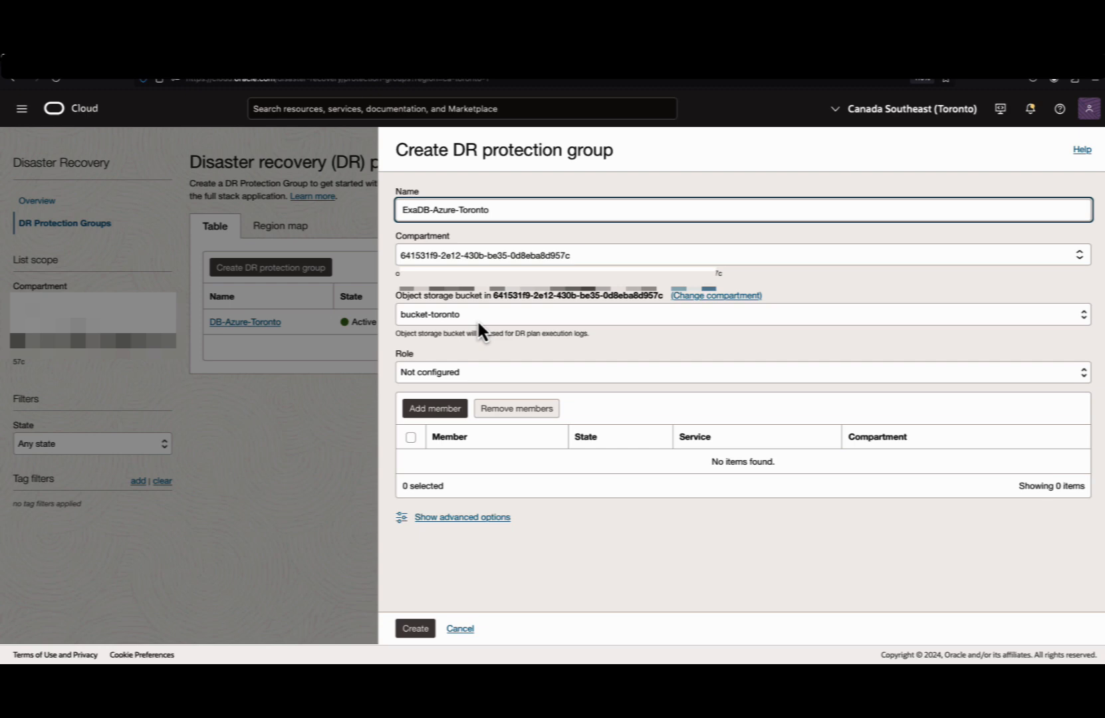
mouse_move(475, 330)
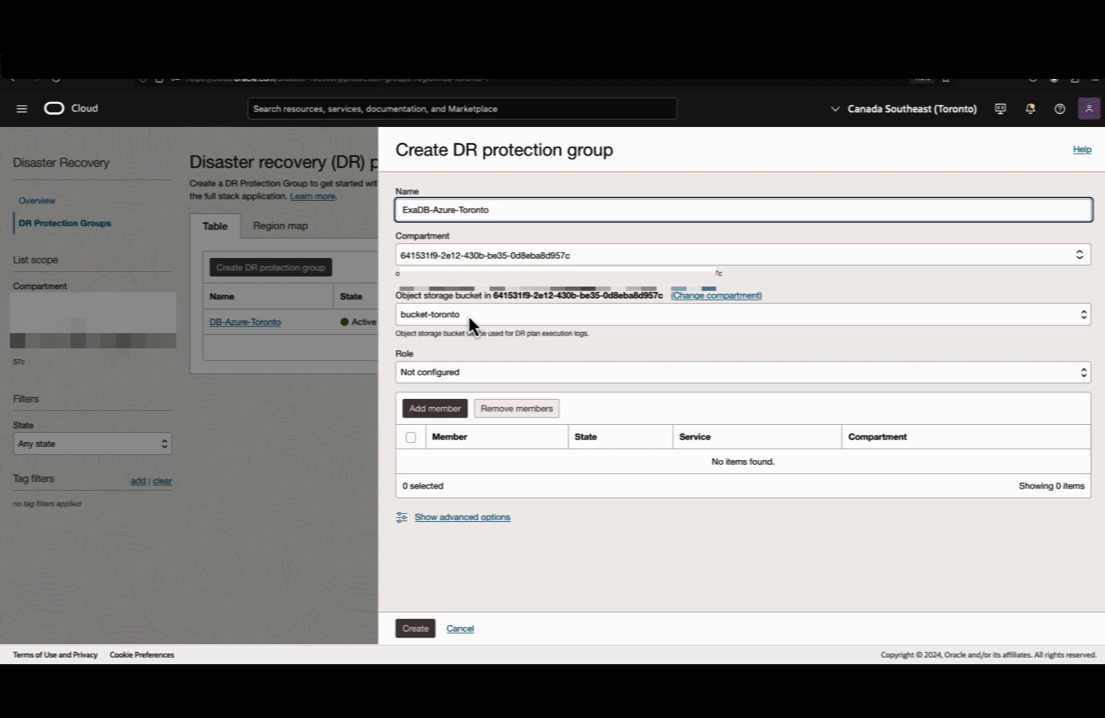
click(415, 628)
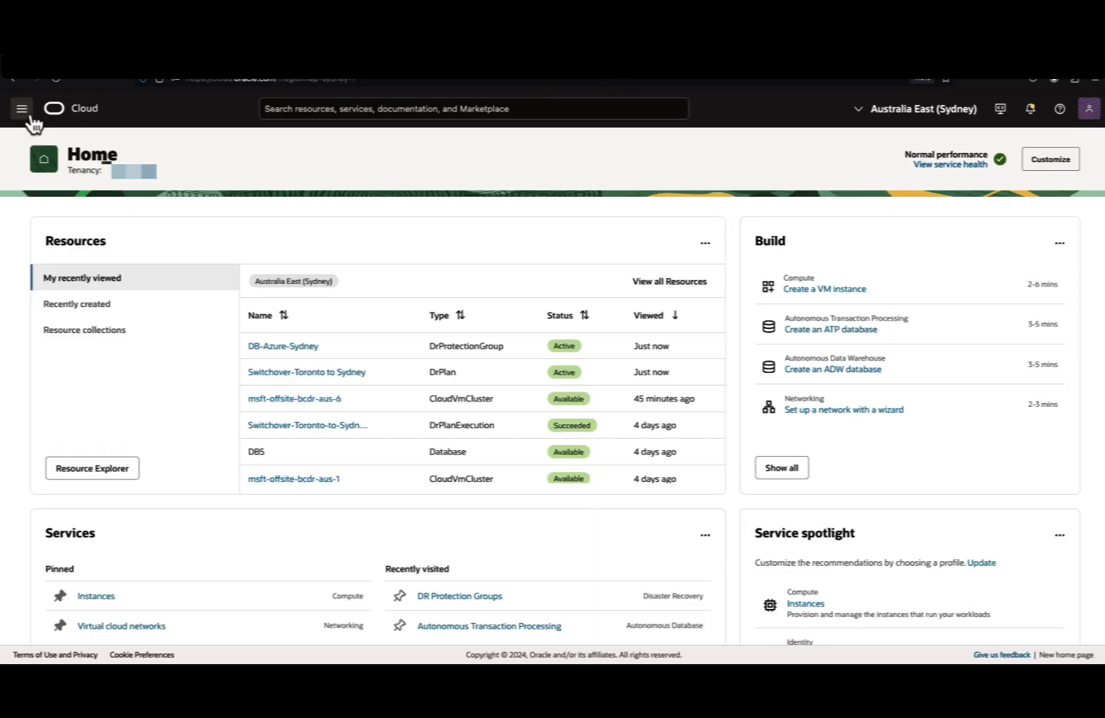
- Create the ExaDB-Azure-Sydney DR protection group in Australia East with logs in bucket-sydney
click(22, 108)
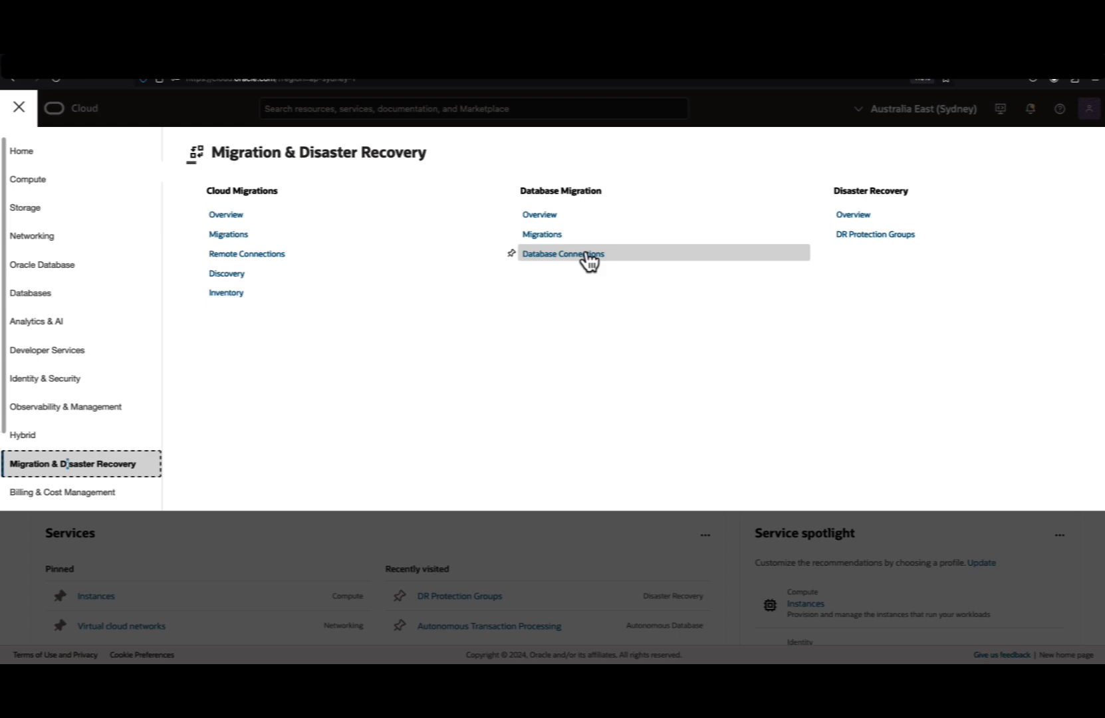
click(874, 234)
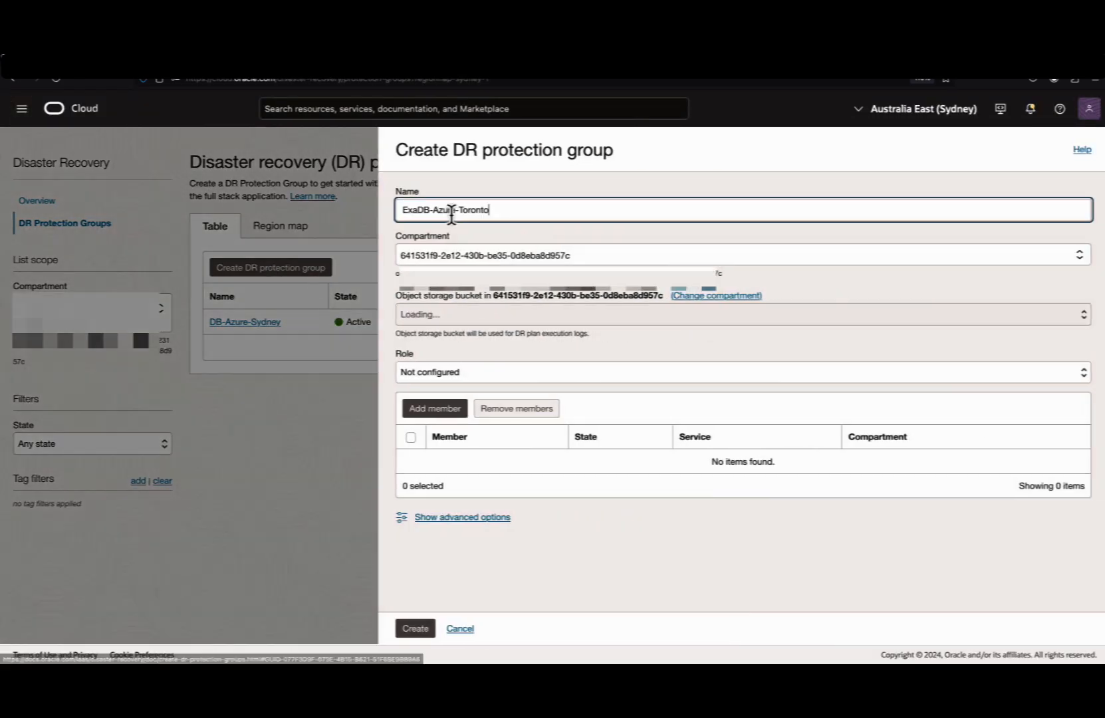
key(Backspace)
text(Sydney)
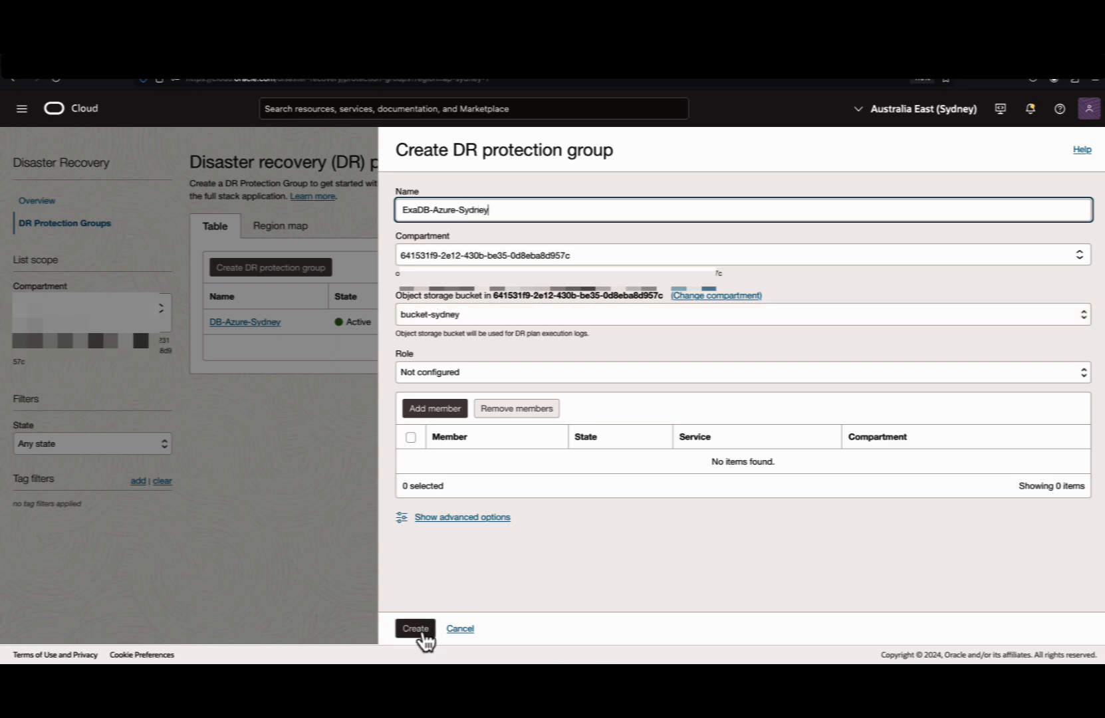
click(415, 629)
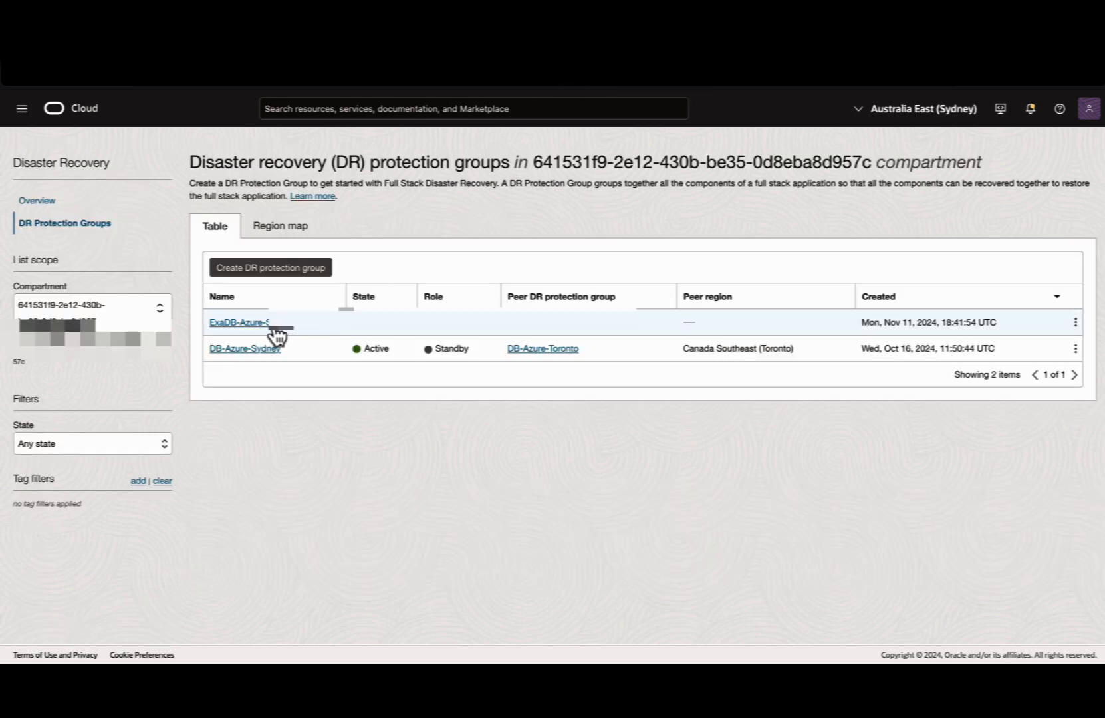
- Associate ExaDB-Azure-Toronto as Primary with peer ExaDB-Azure-Sydney in Australia East (Sydney)
click(238, 323)
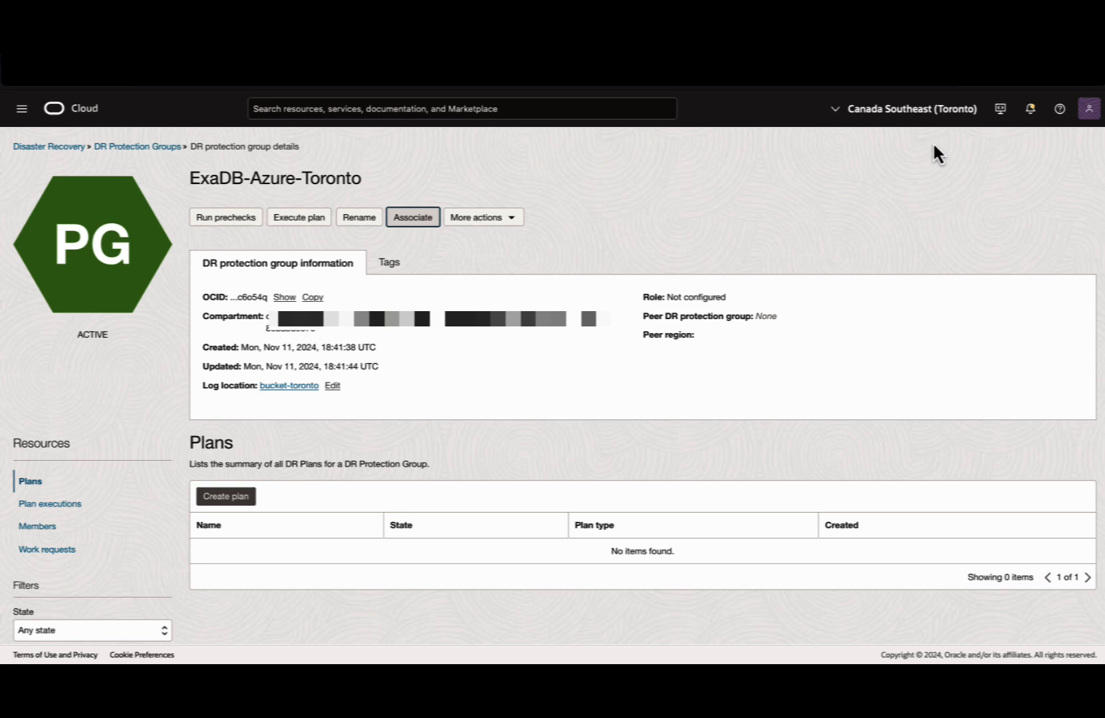
mouse_move(407, 233)
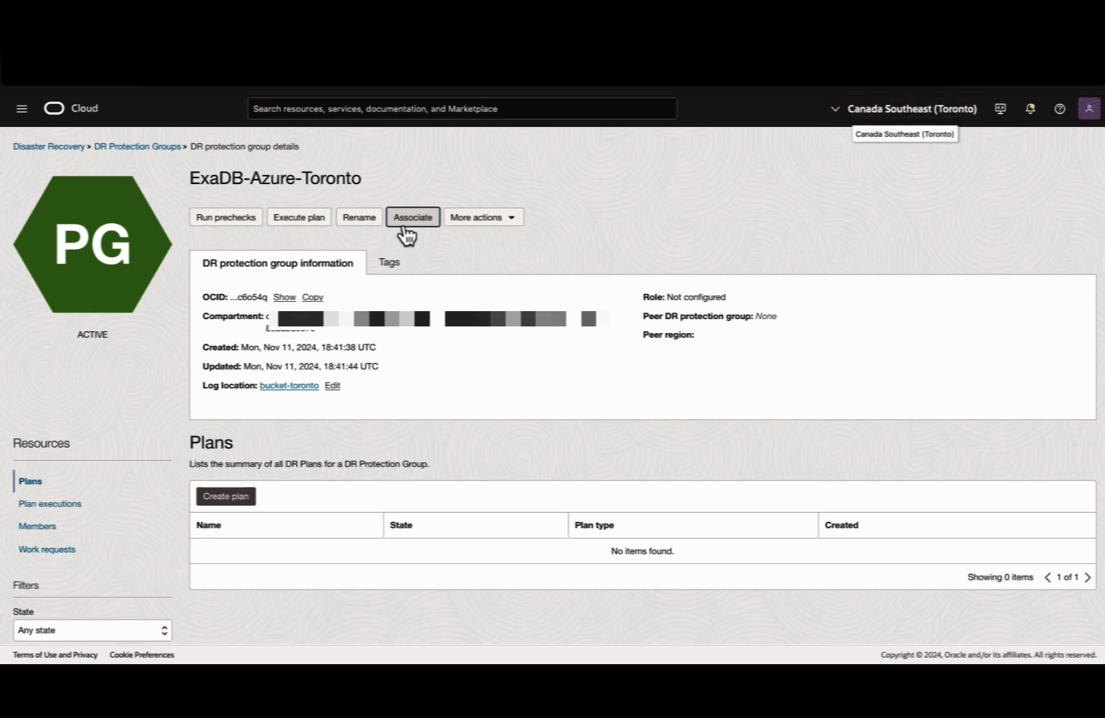
click(412, 217)
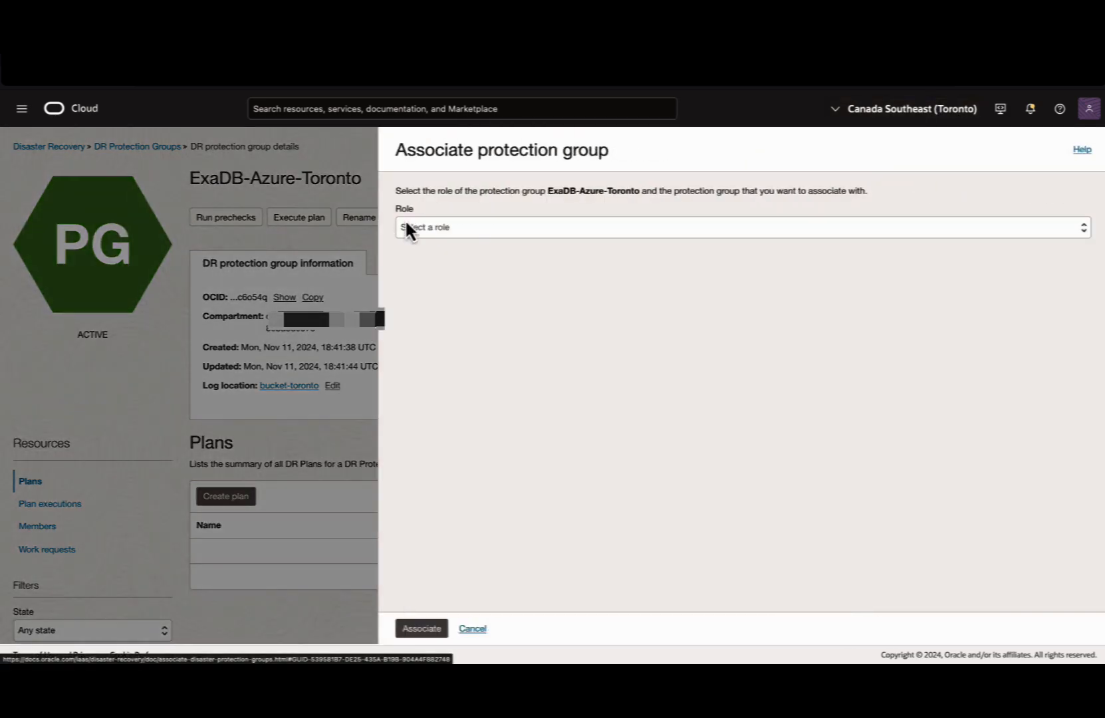
click(742, 227)
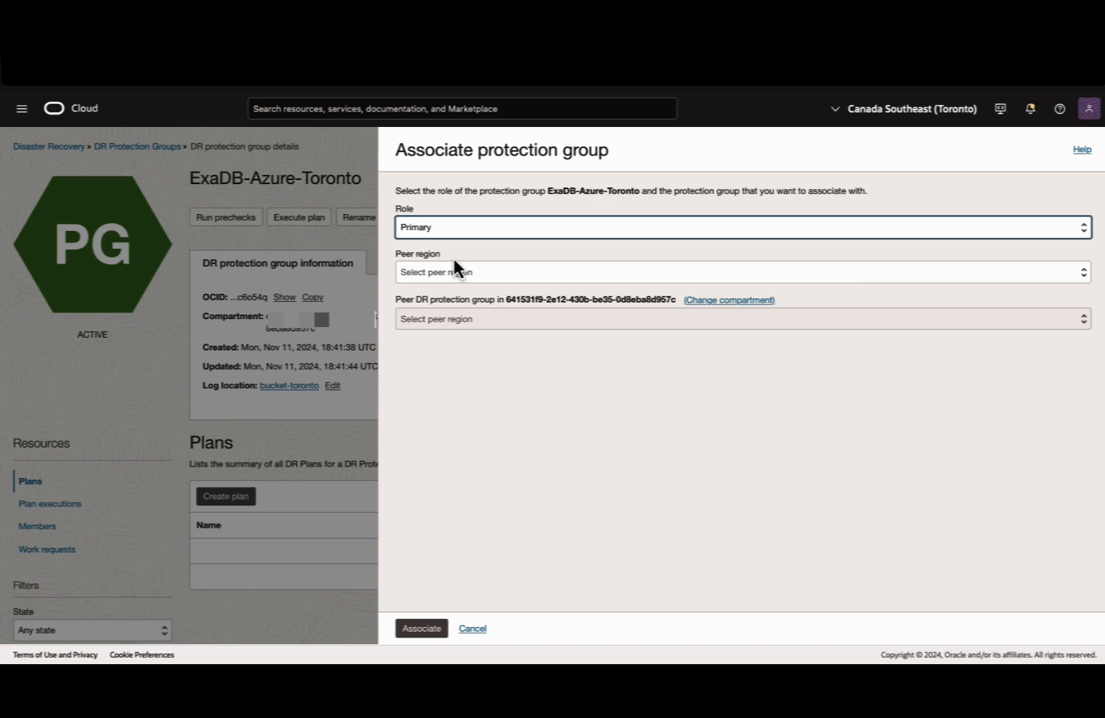
click(740, 272)
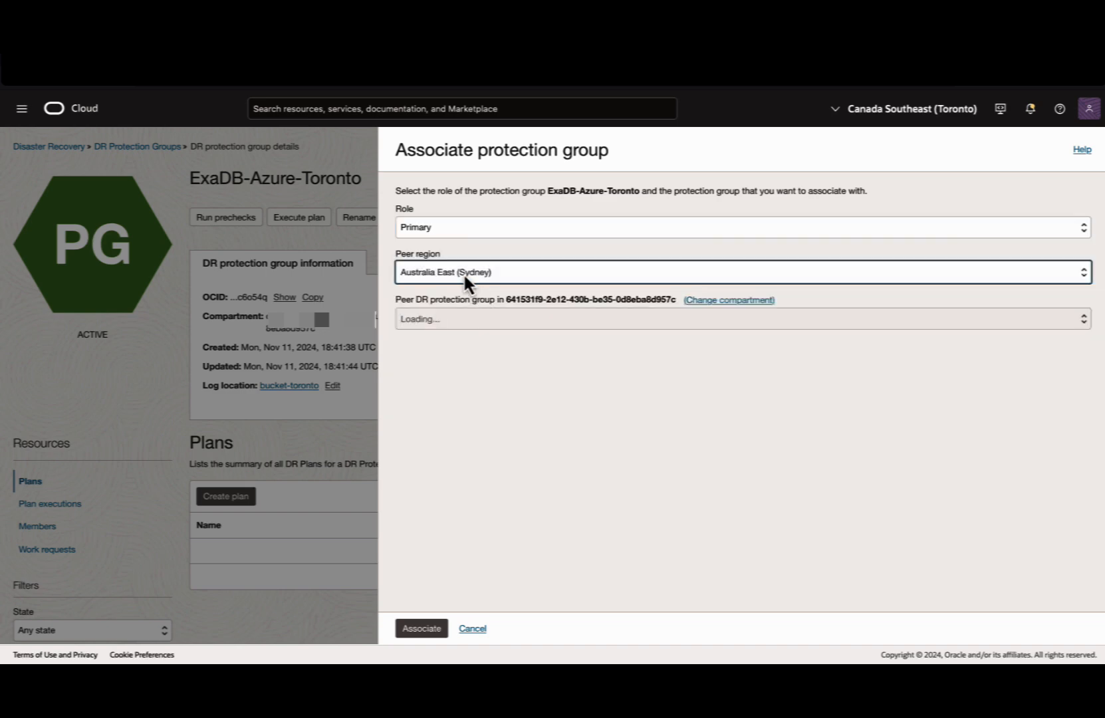
click(740, 319)
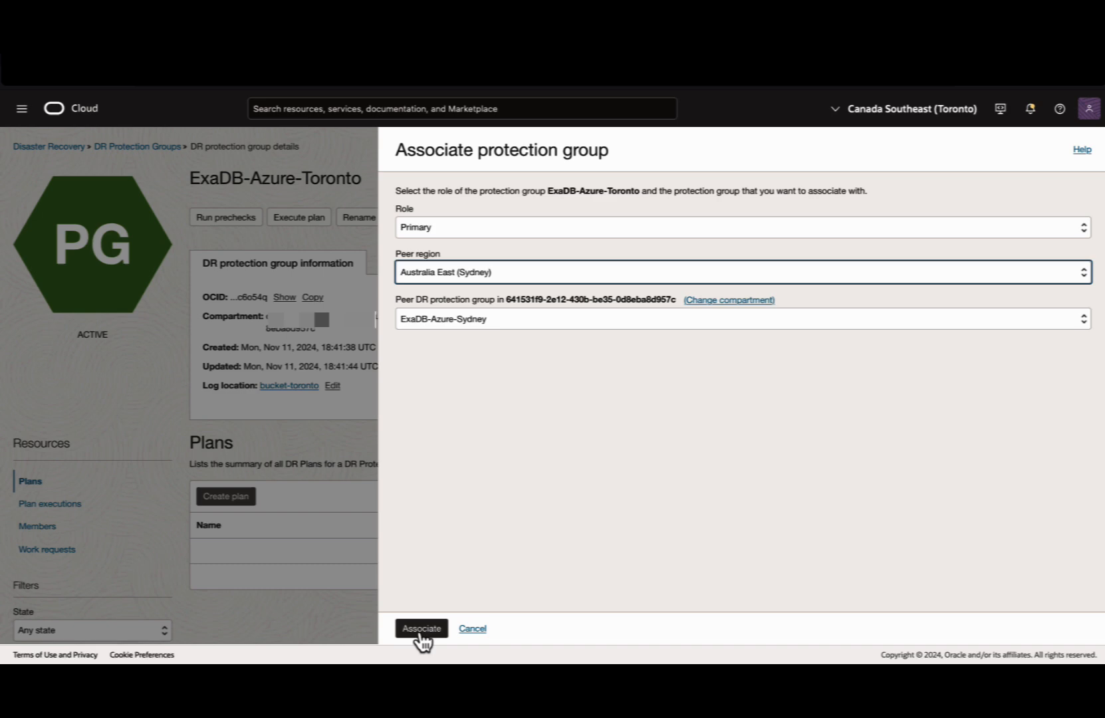
click(420, 628)
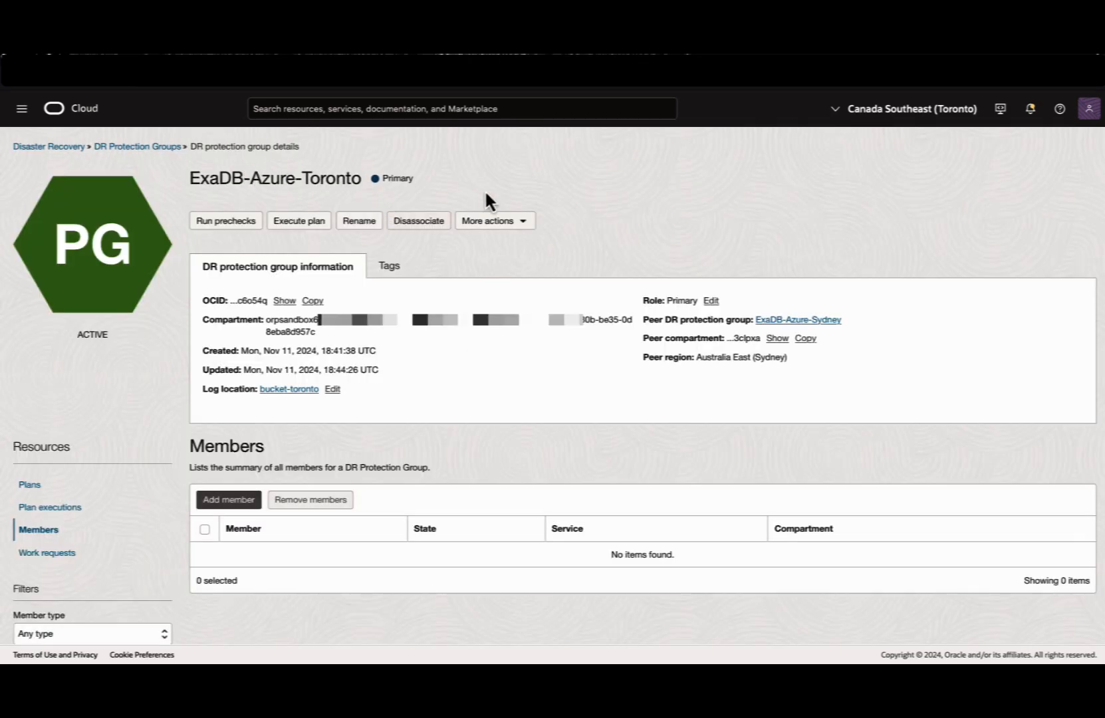
- Verify Toronto shows the Primary role and Sydney shows the Standby role
double_click(396, 179)
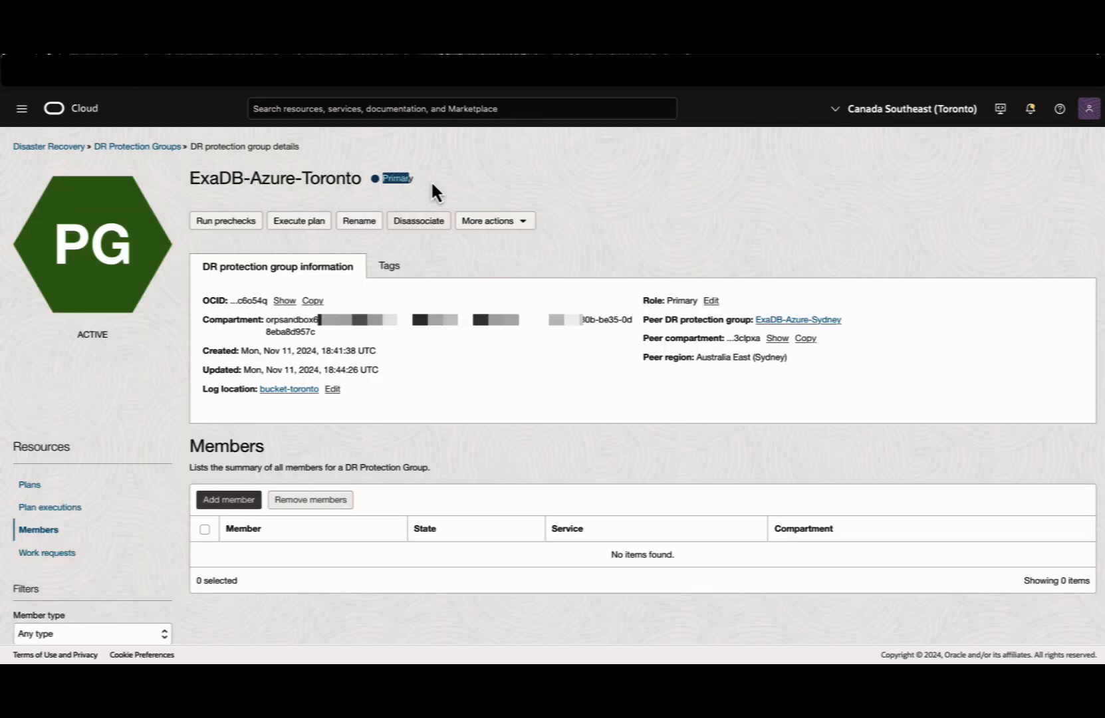
click(796, 319)
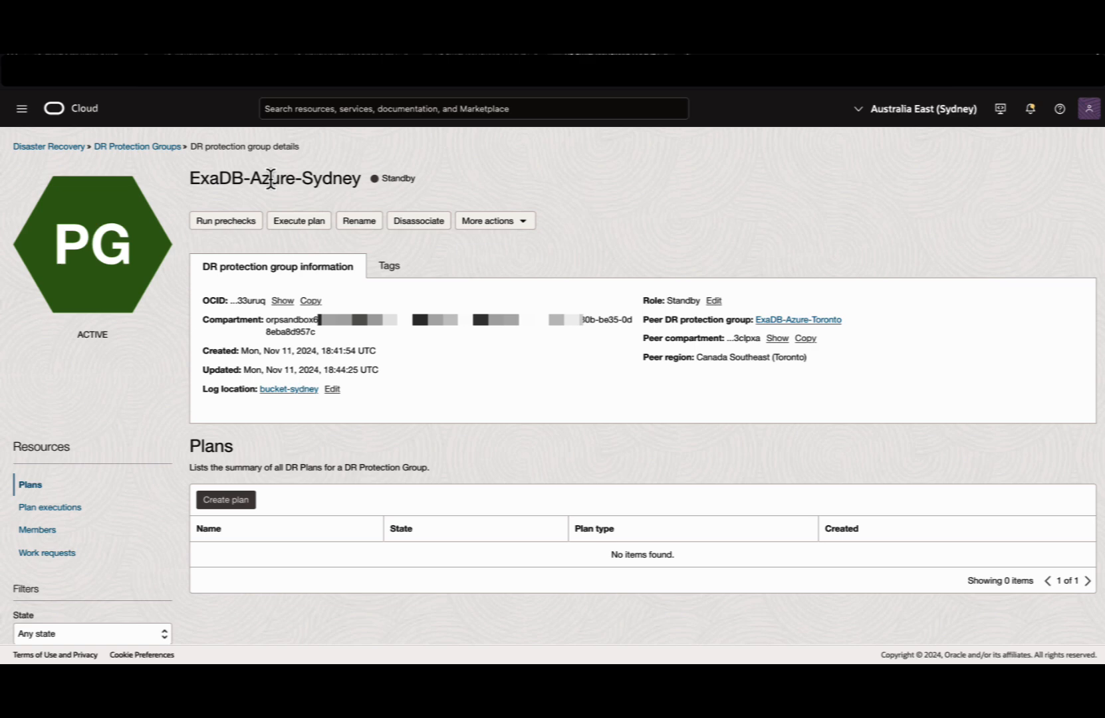
double_click(399, 179)
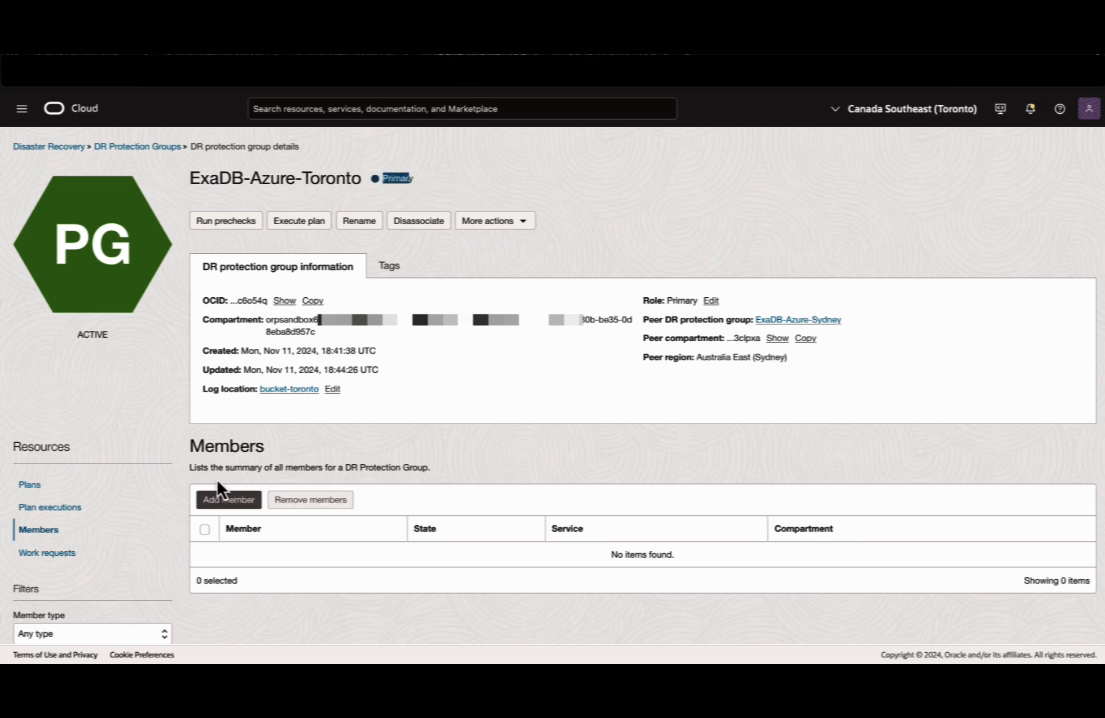
- Begin a new Toronto member of type Database, Oracle Exadata on Oracle Public Cloud
click(227, 499)
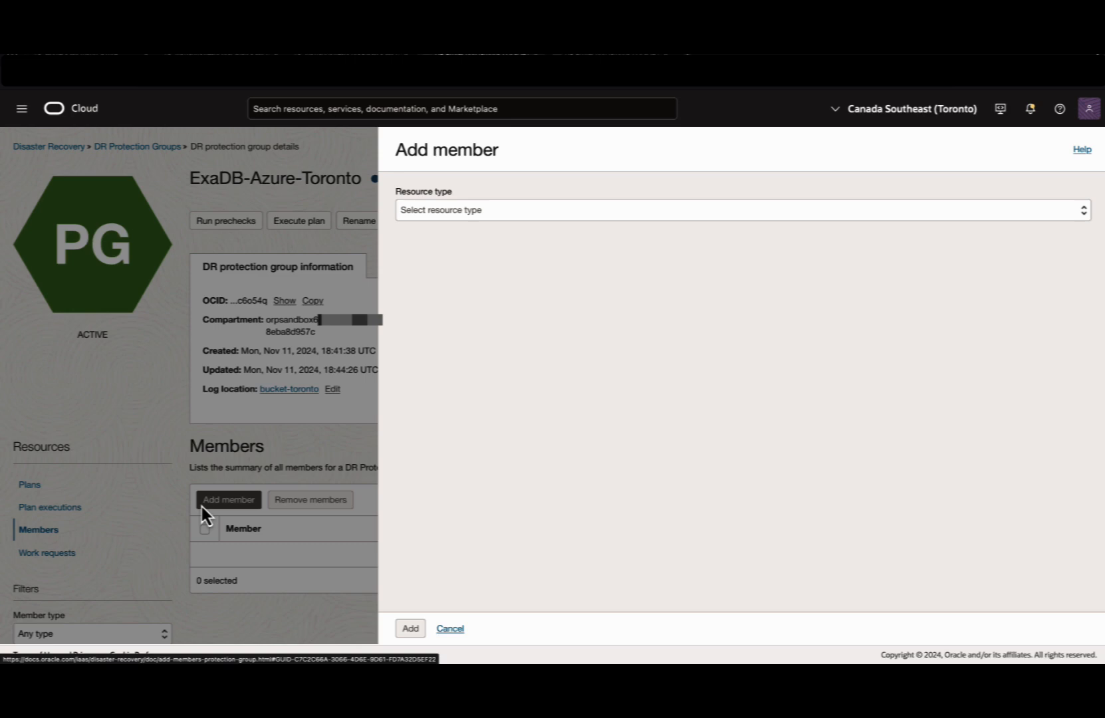
click(739, 208)
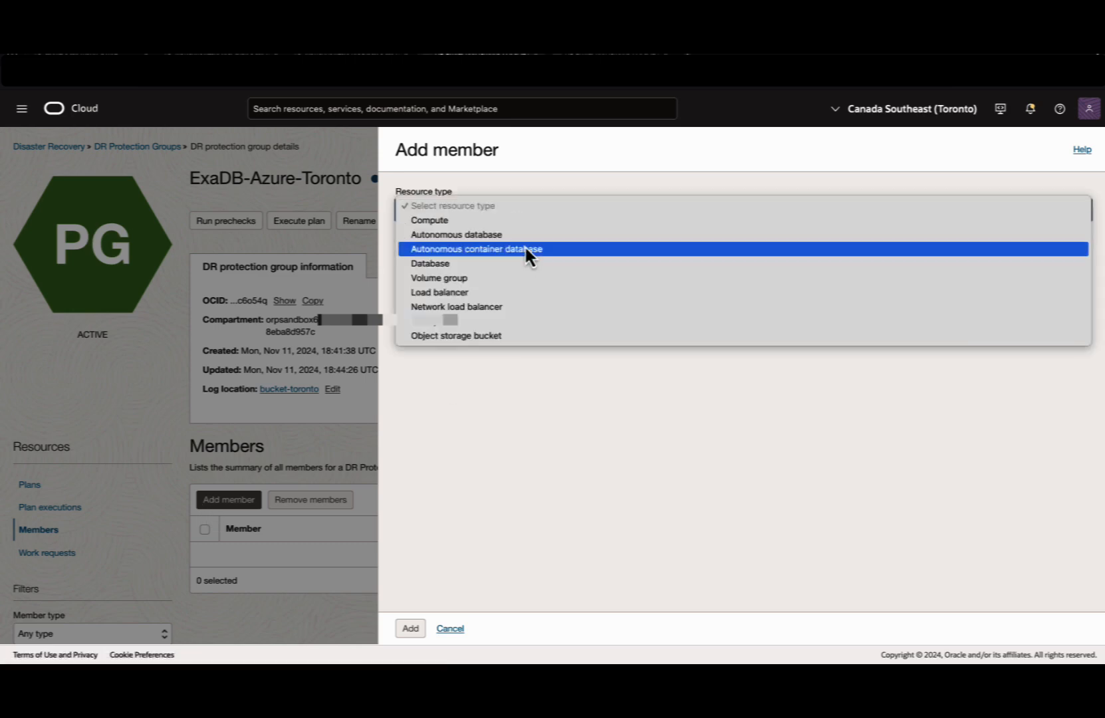
click(430, 264)
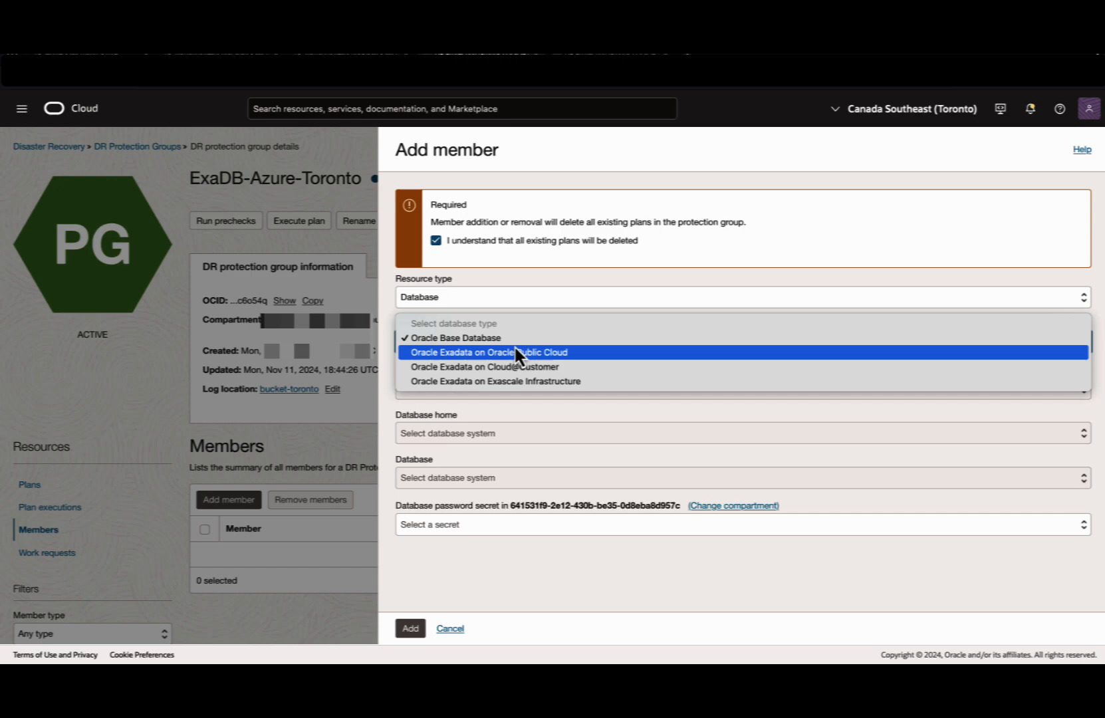
mouse_move(518, 366)
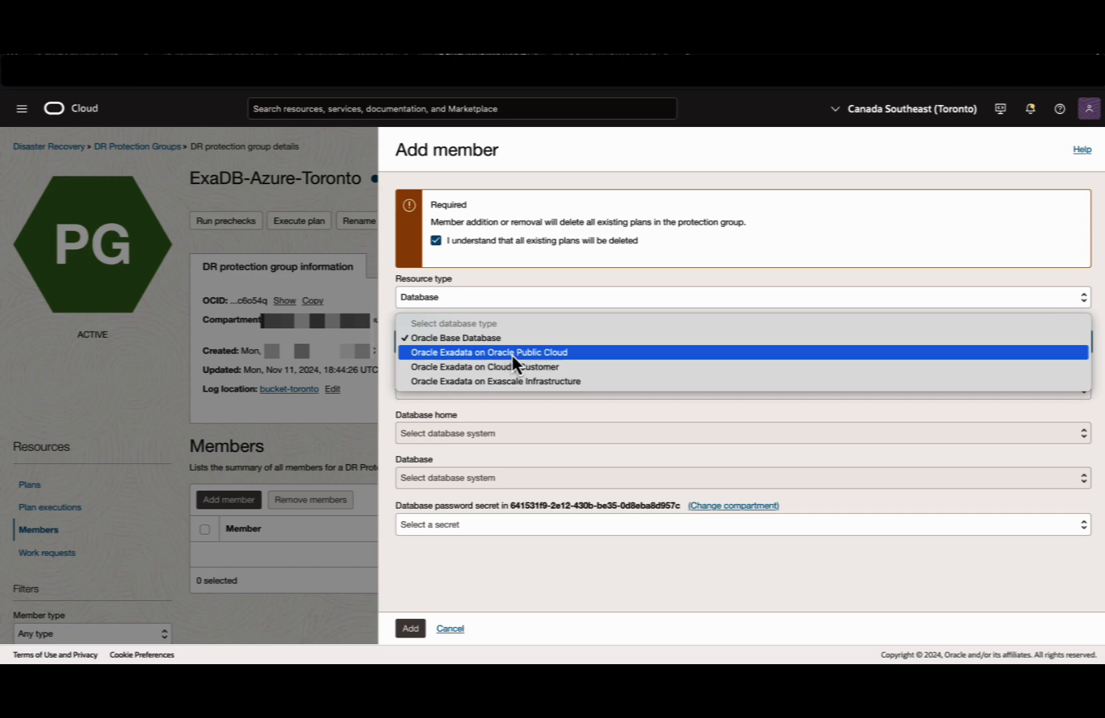
click(489, 352)
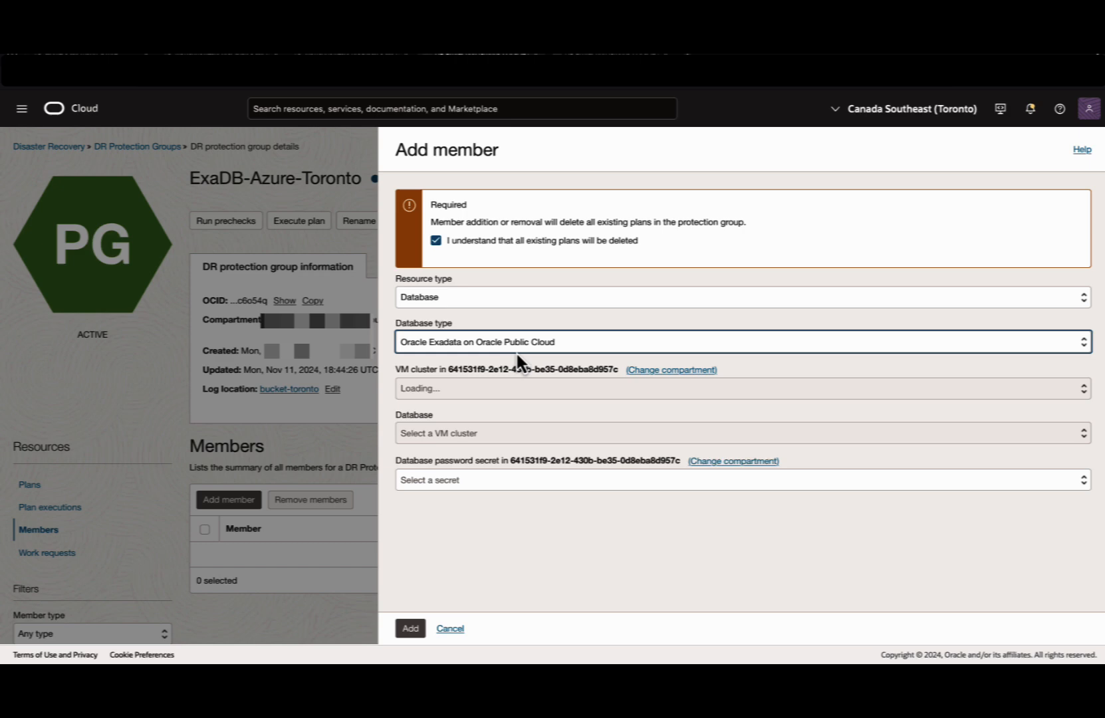
- Add database DB5 on cluster msft-offsite-bcdr-can-5 with the dbazure password secret
click(739, 388)
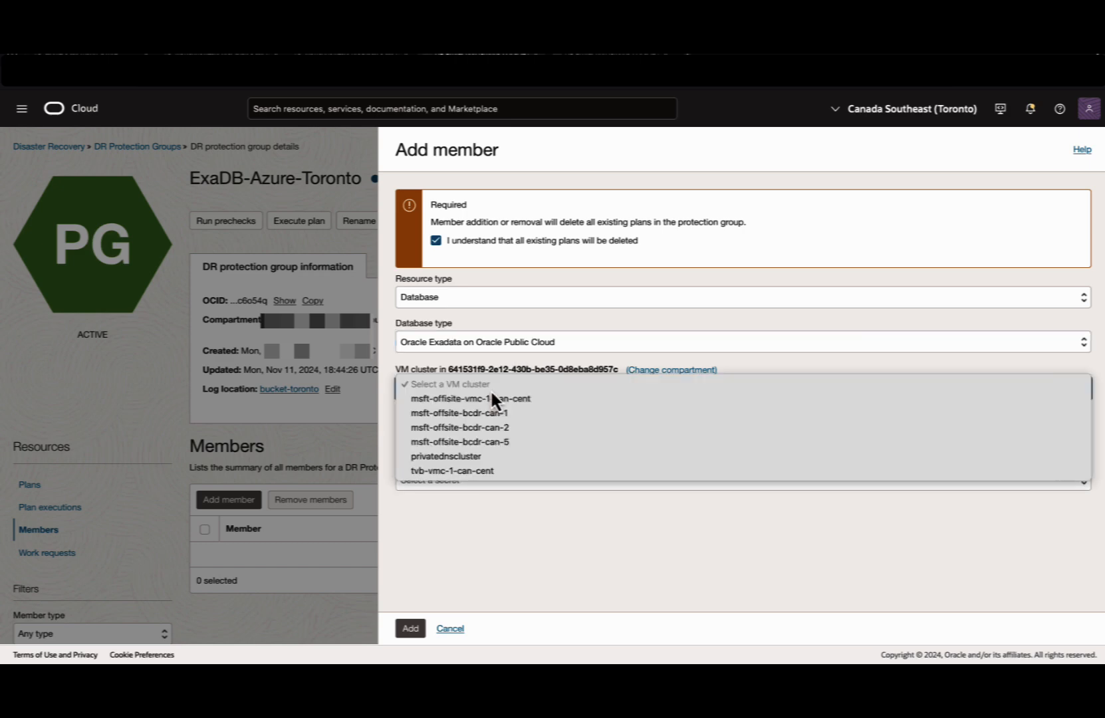
click(459, 441)
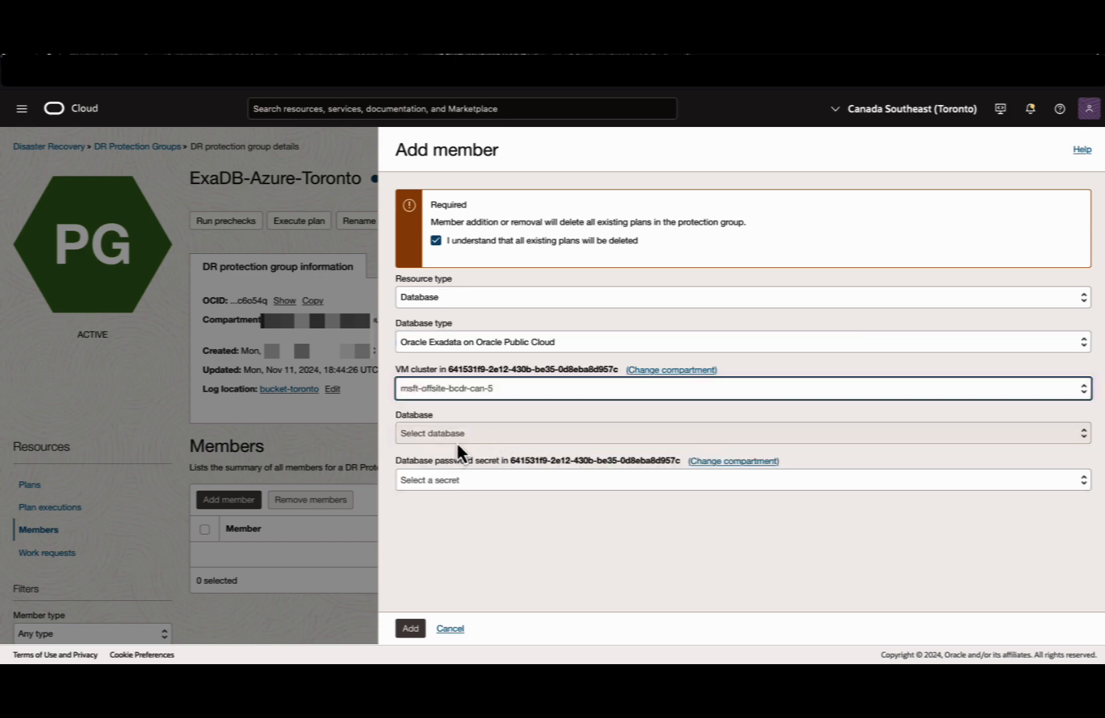
click(740, 433)
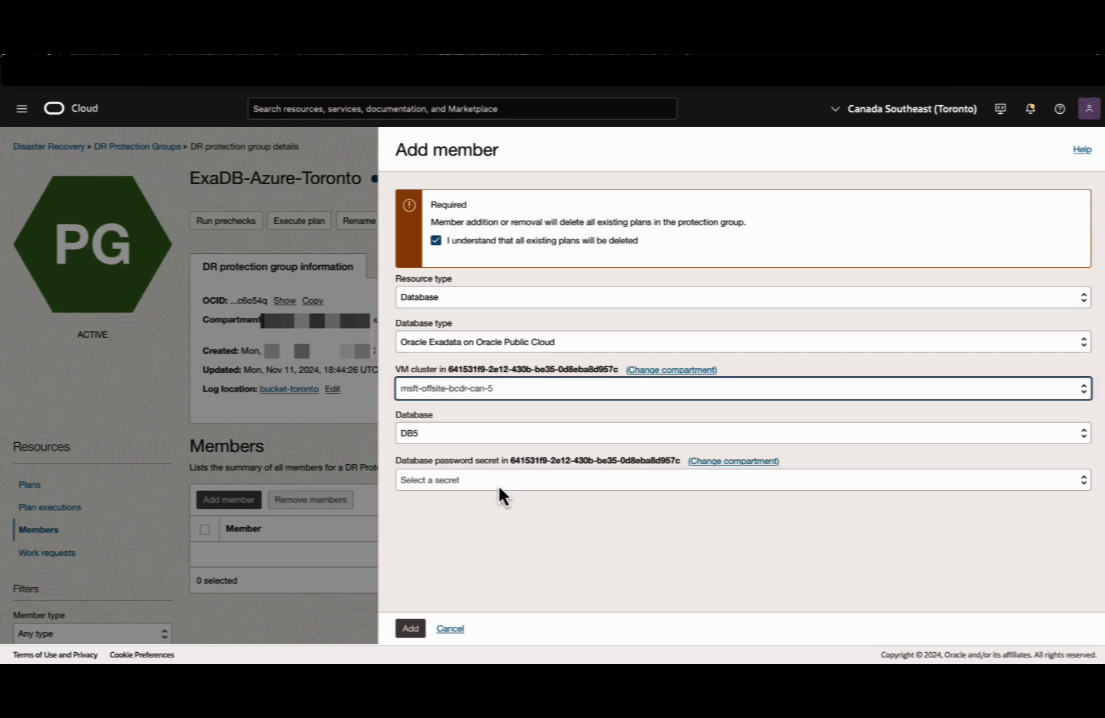
click(739, 480)
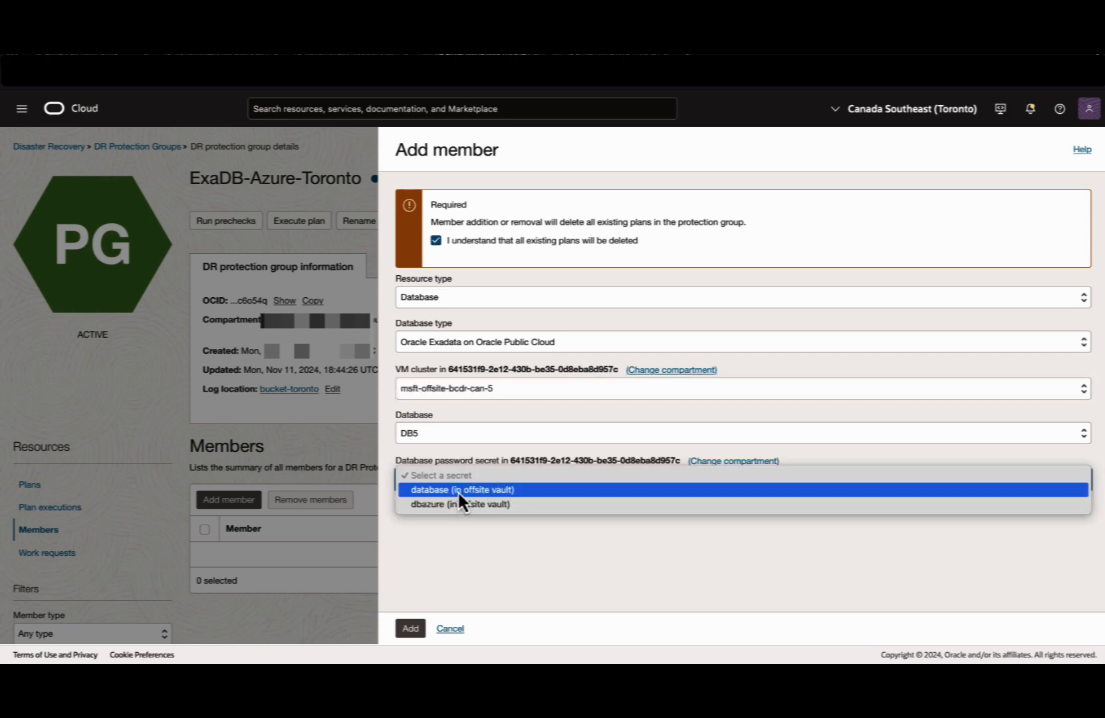
mouse_move(460, 504)
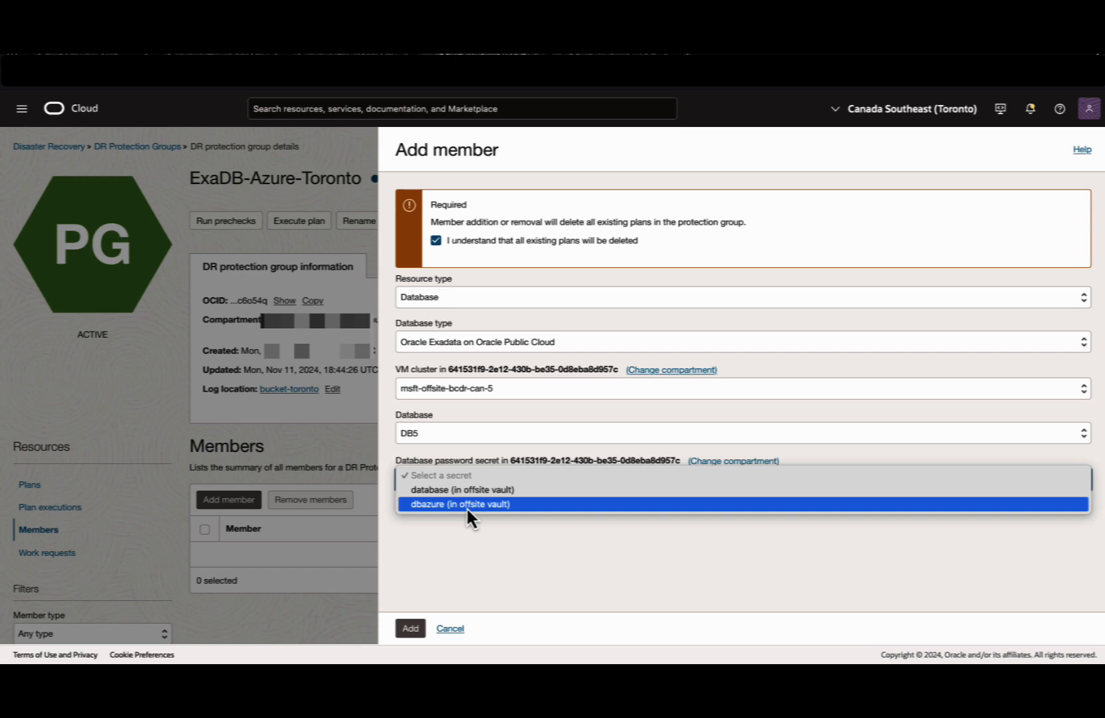
click(409, 628)
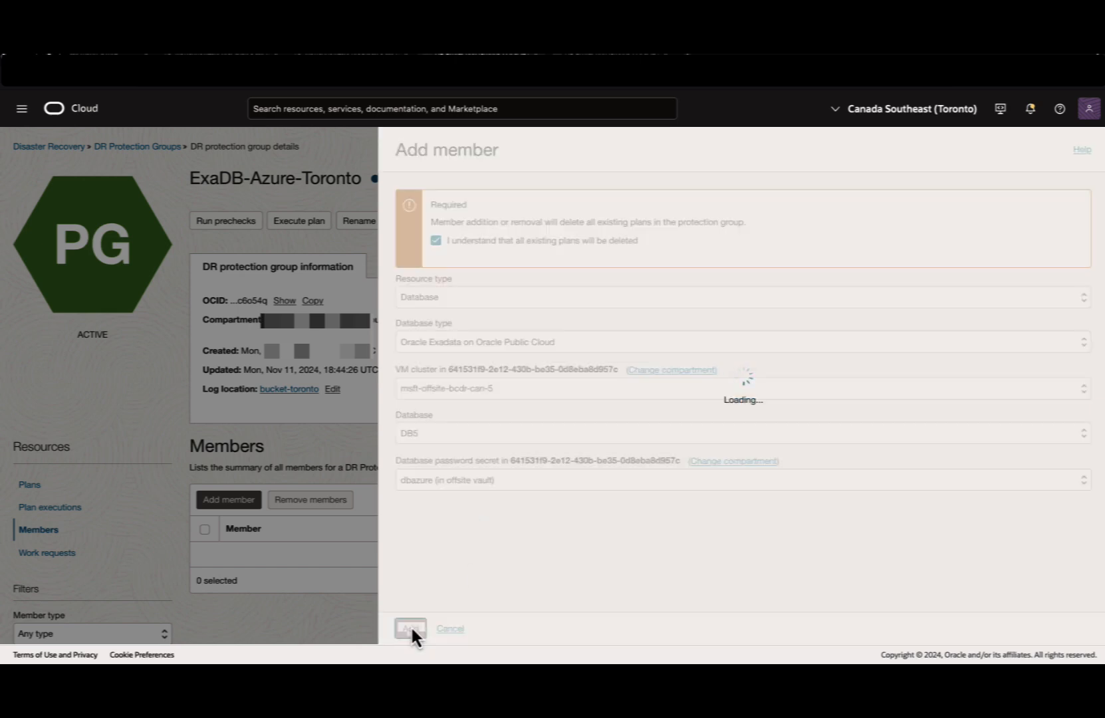
click(410, 630)
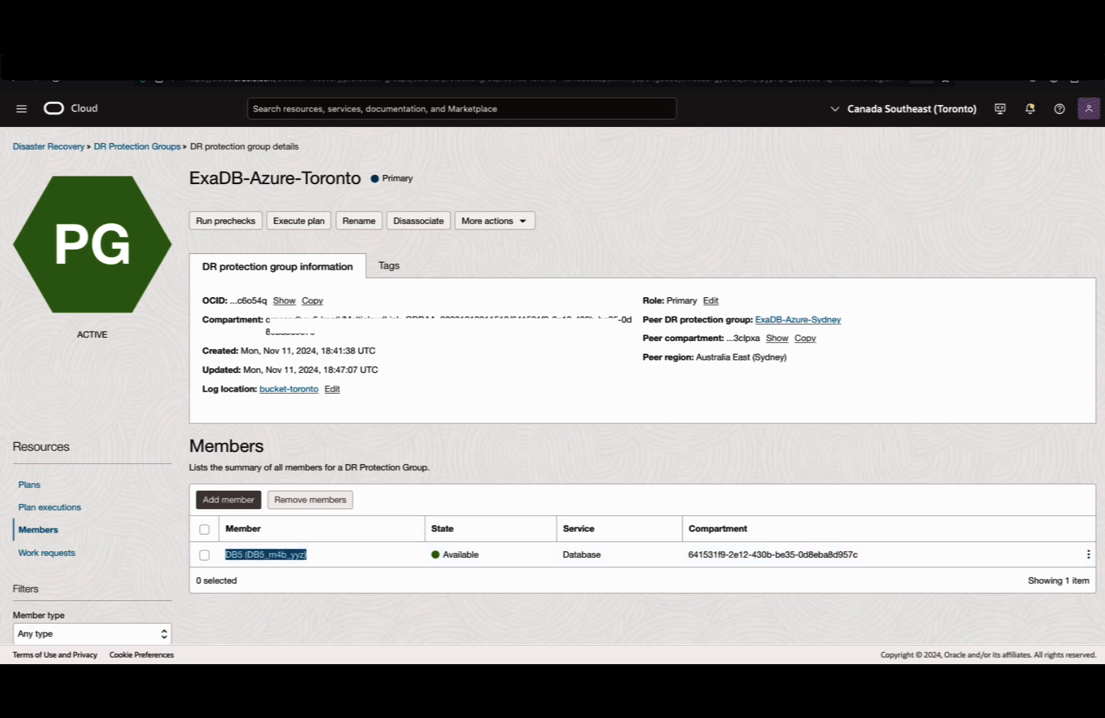
click(796, 319)
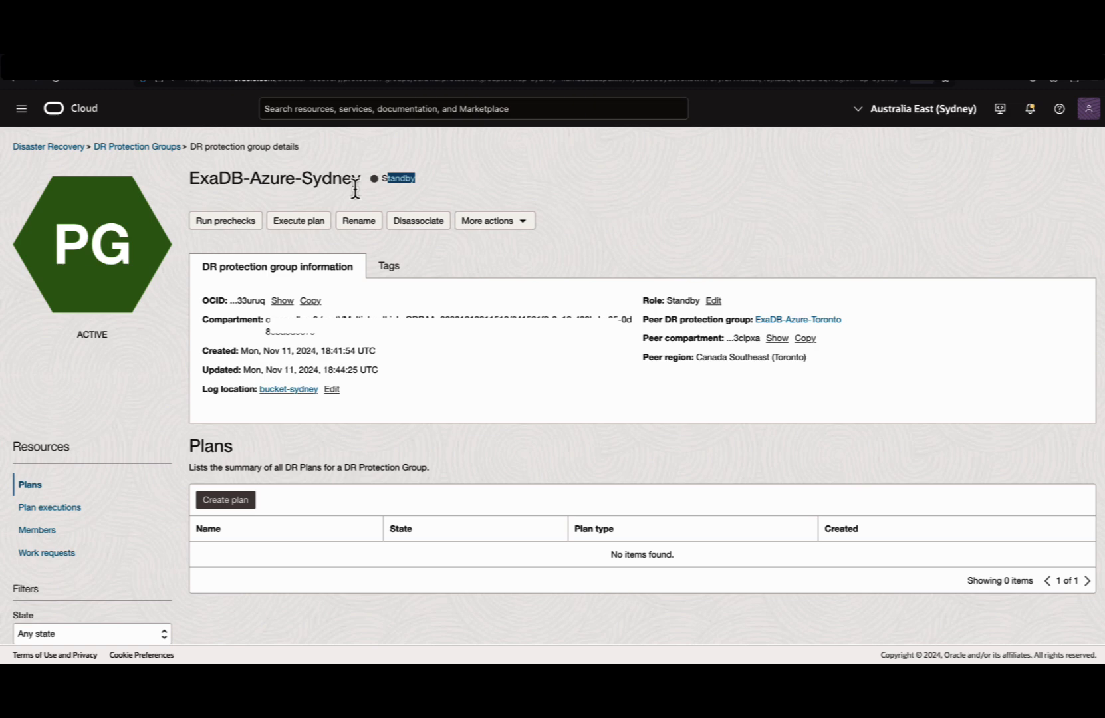
mouse_move(37, 529)
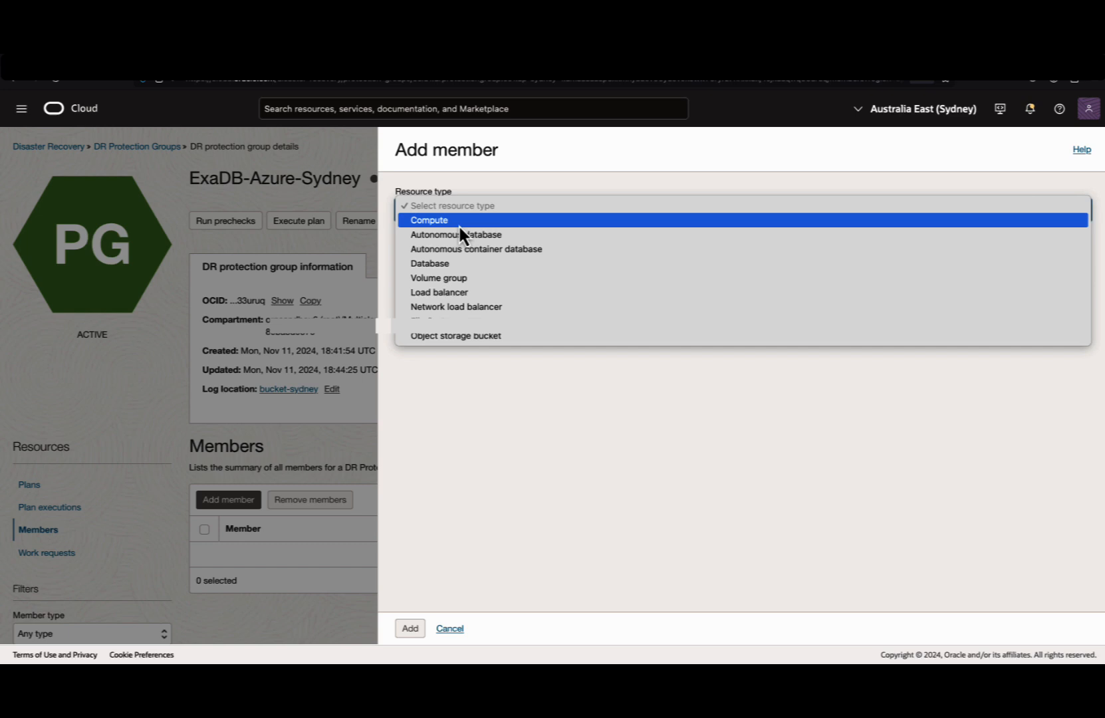
click(428, 263)
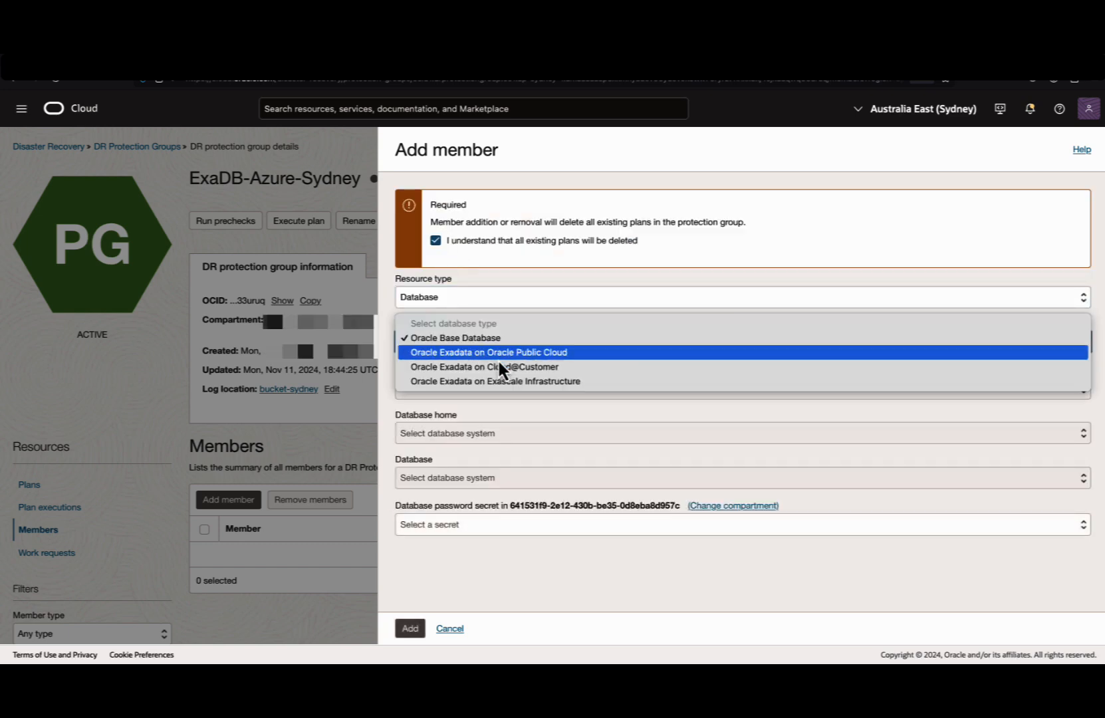
click(488, 352)
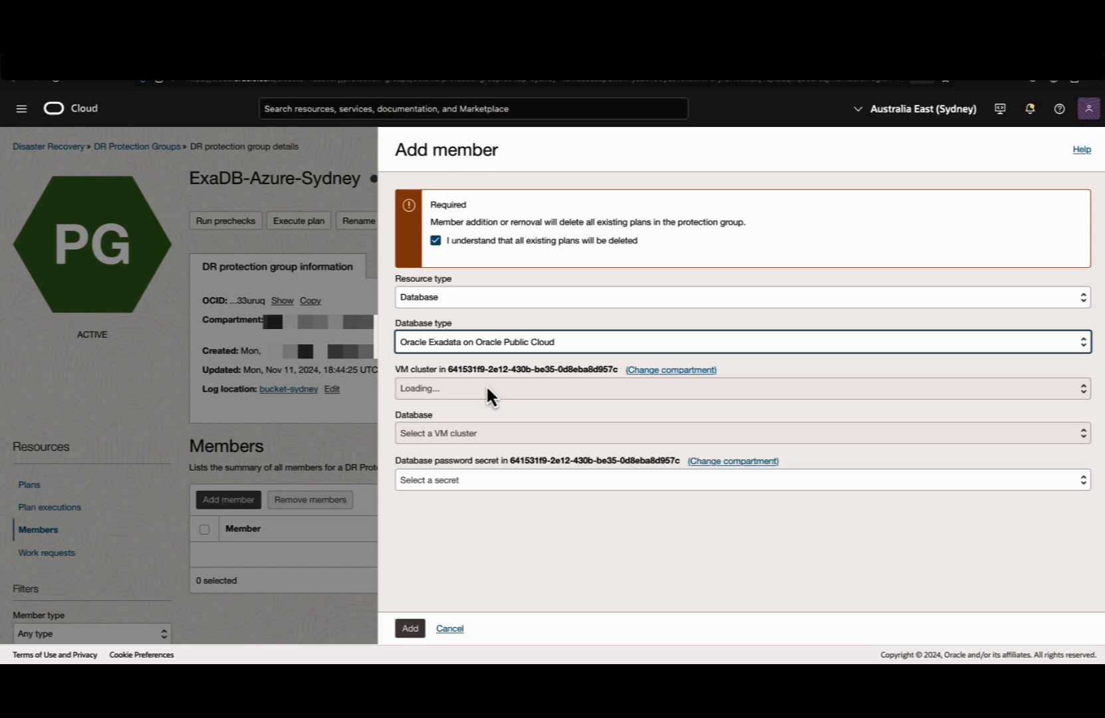
click(740, 388)
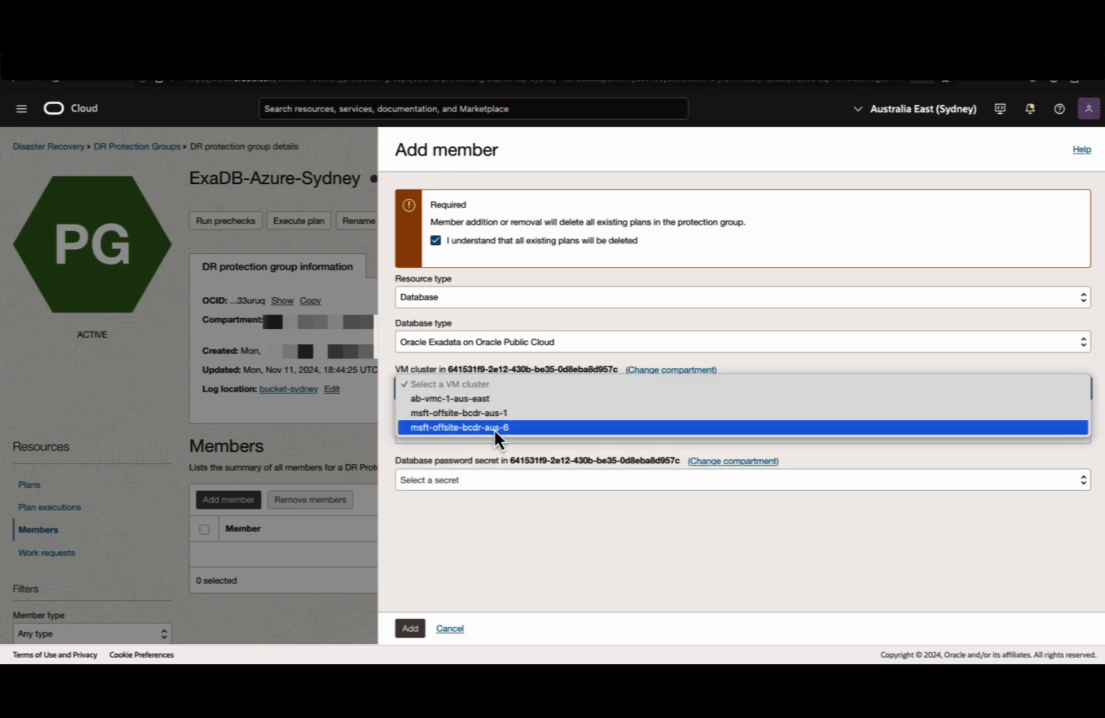
click(493, 427)
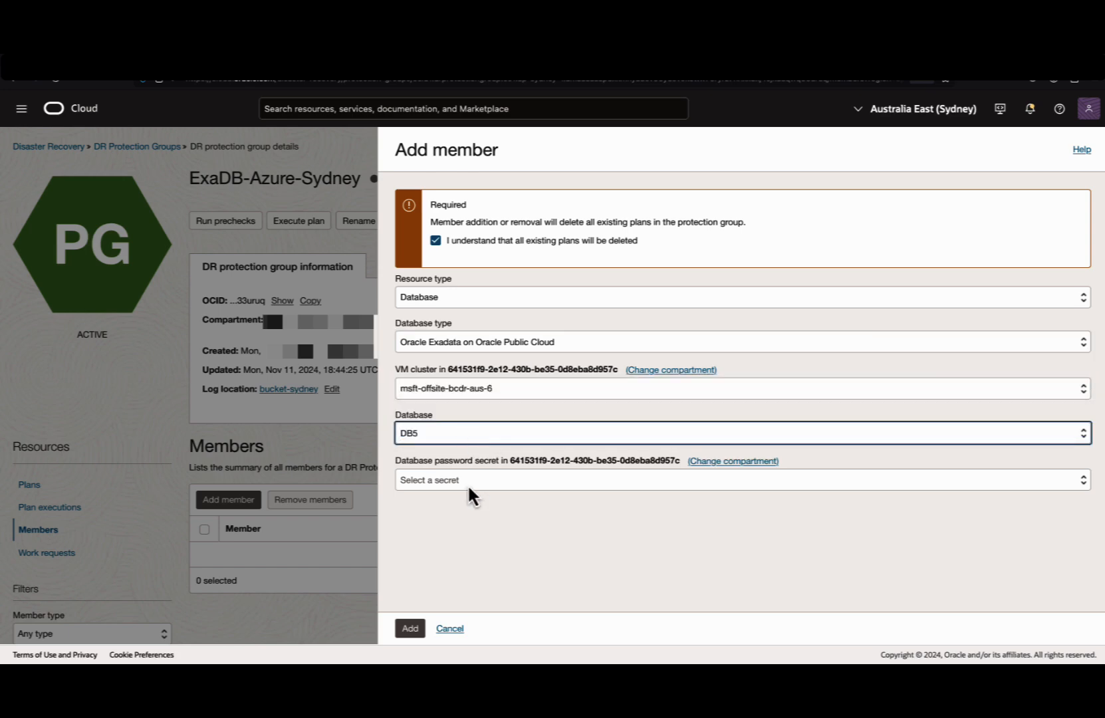
click(740, 480)
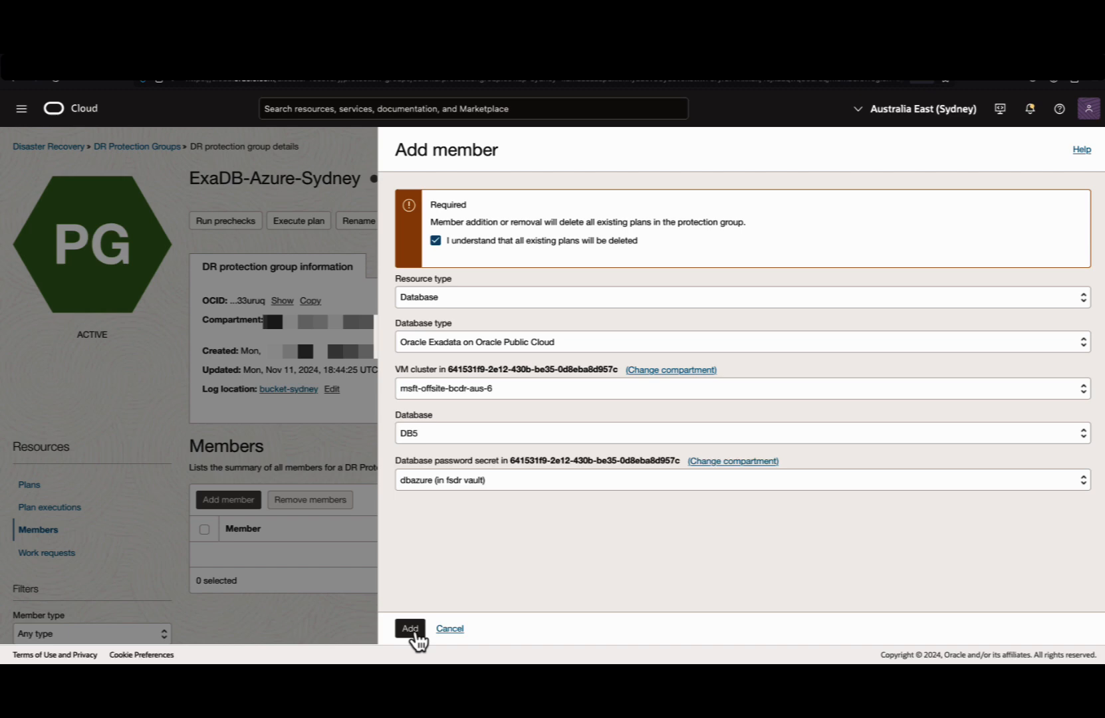
click(410, 628)
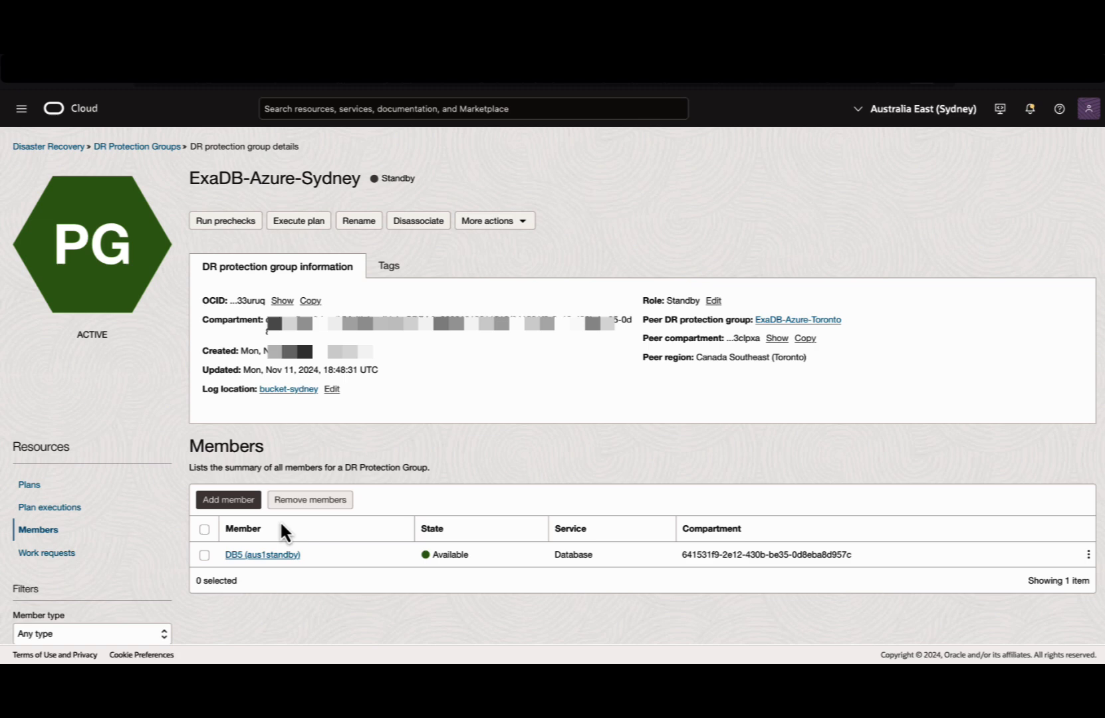
mouse_move(431, 176)
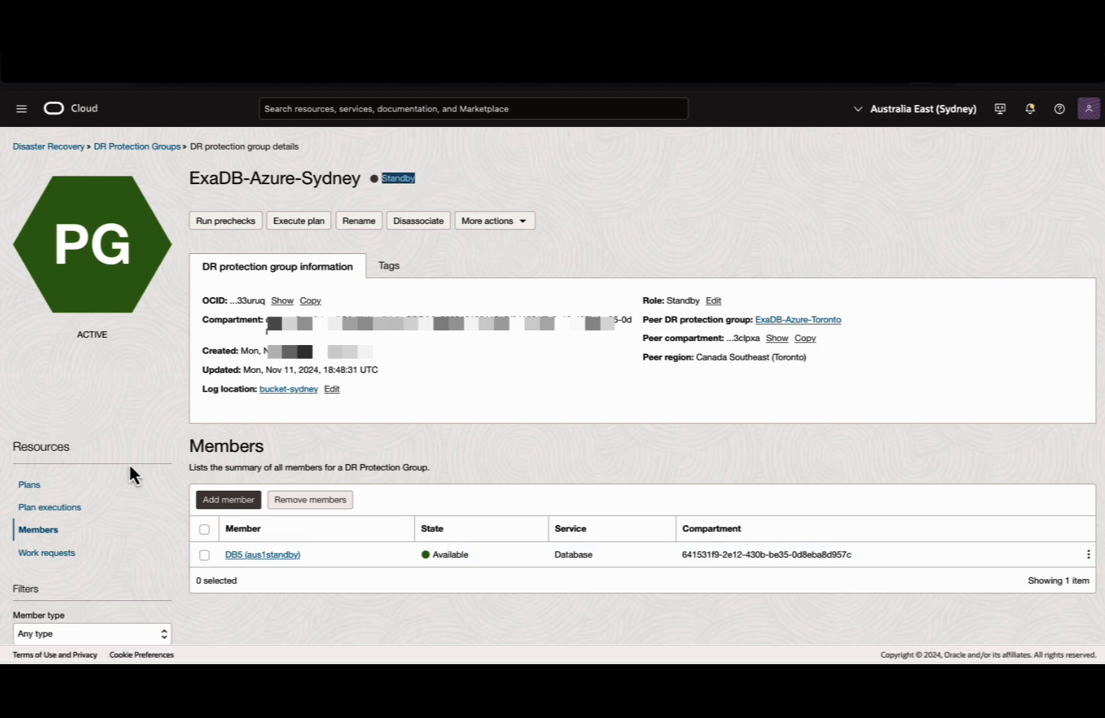
- Create the Switchover-Toronto-Sydney plan of type Switchover (planned)
click(29, 486)
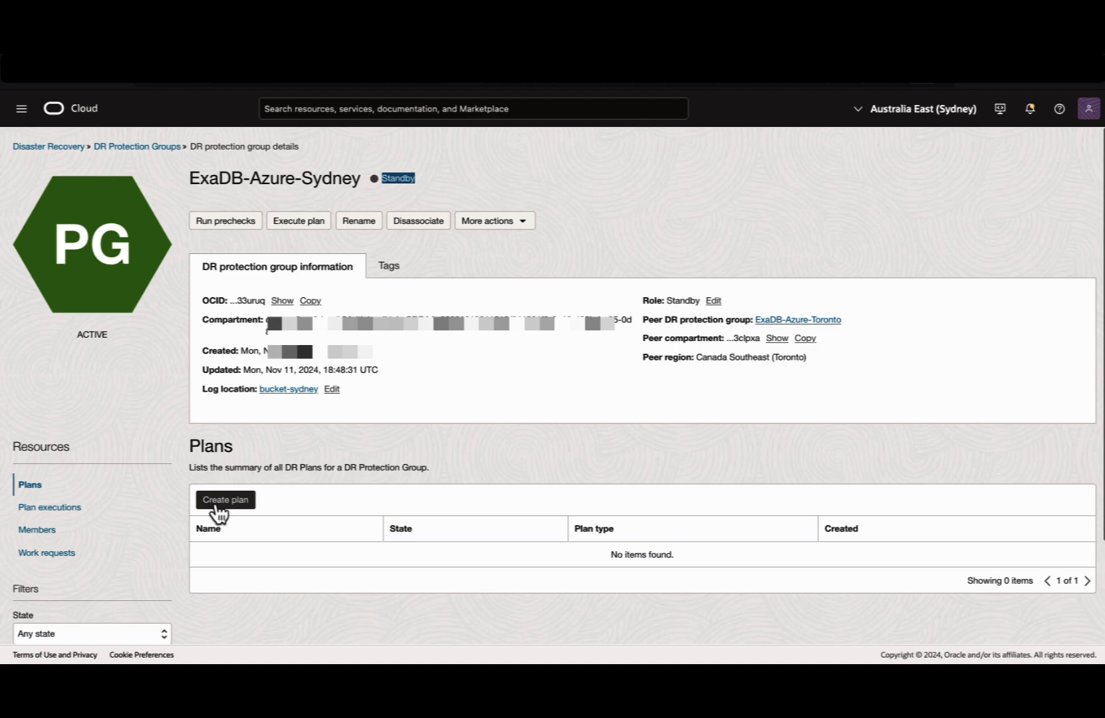
click(225, 500)
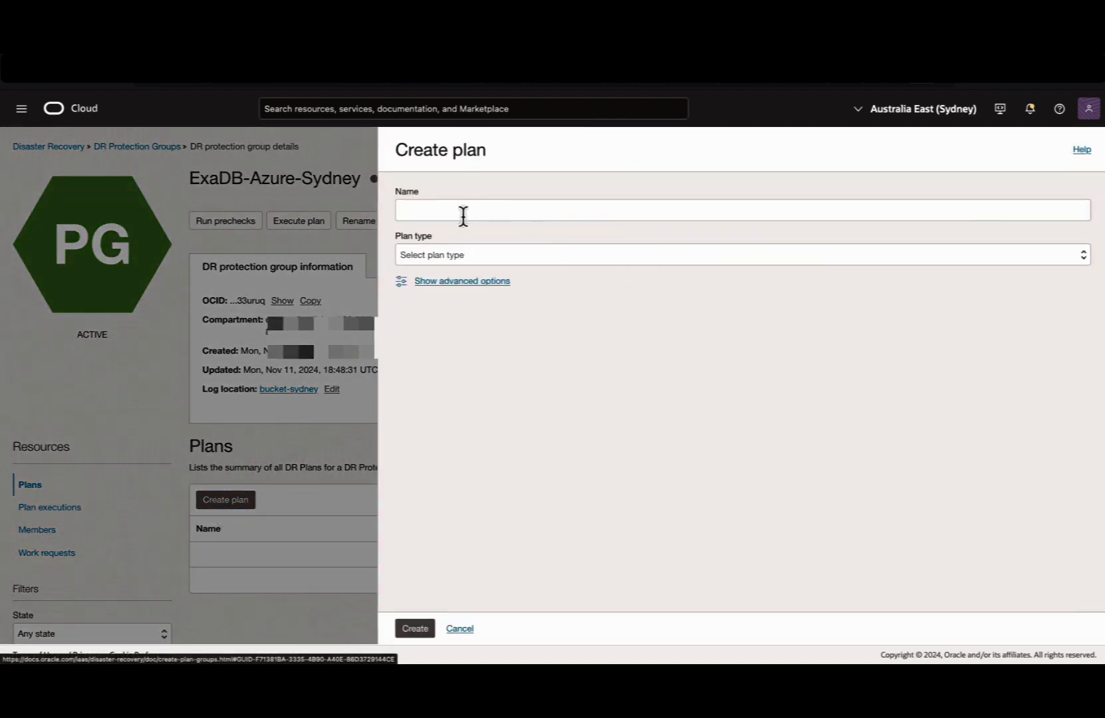
click(739, 254)
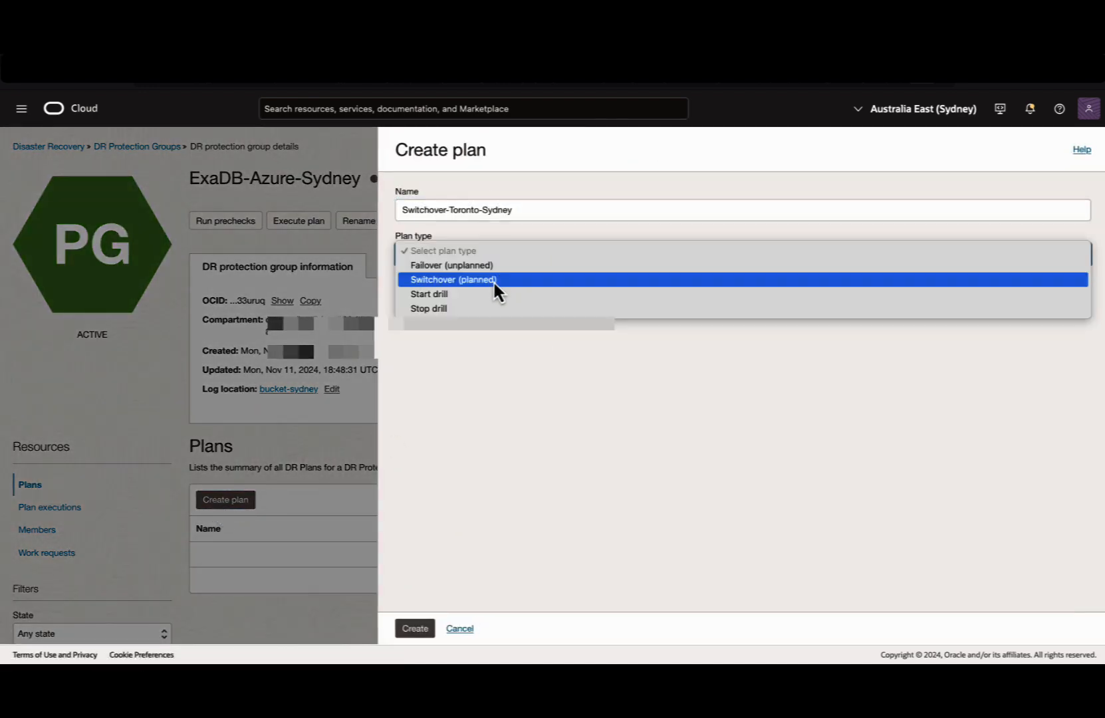
click(453, 279)
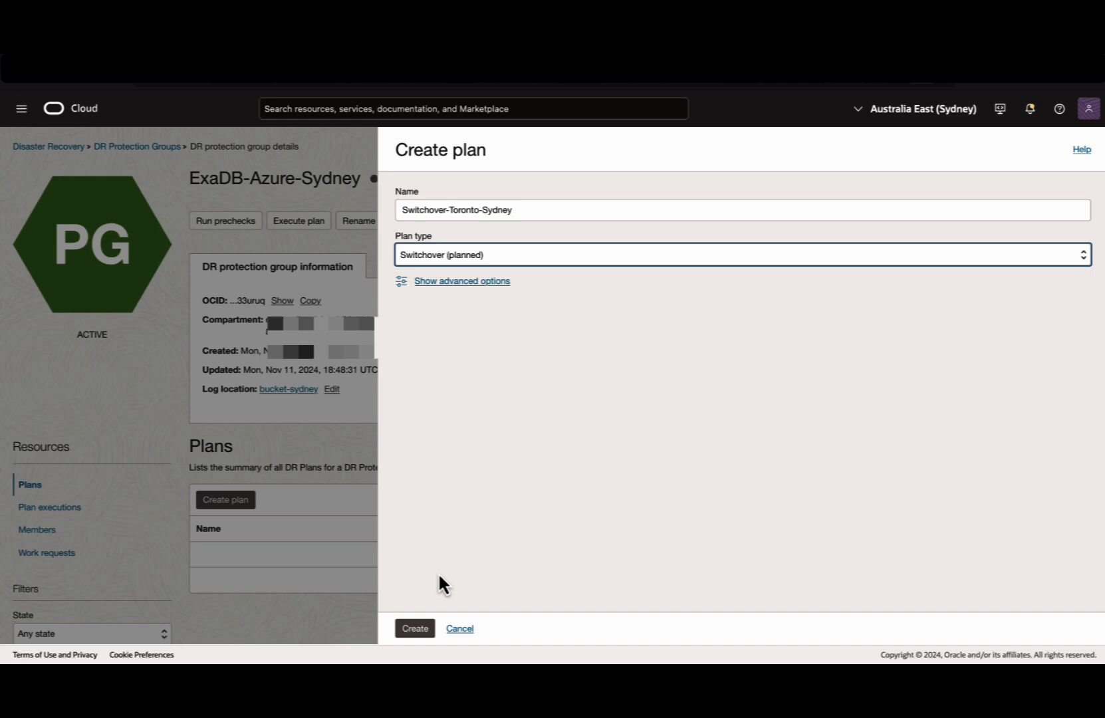
click(415, 628)
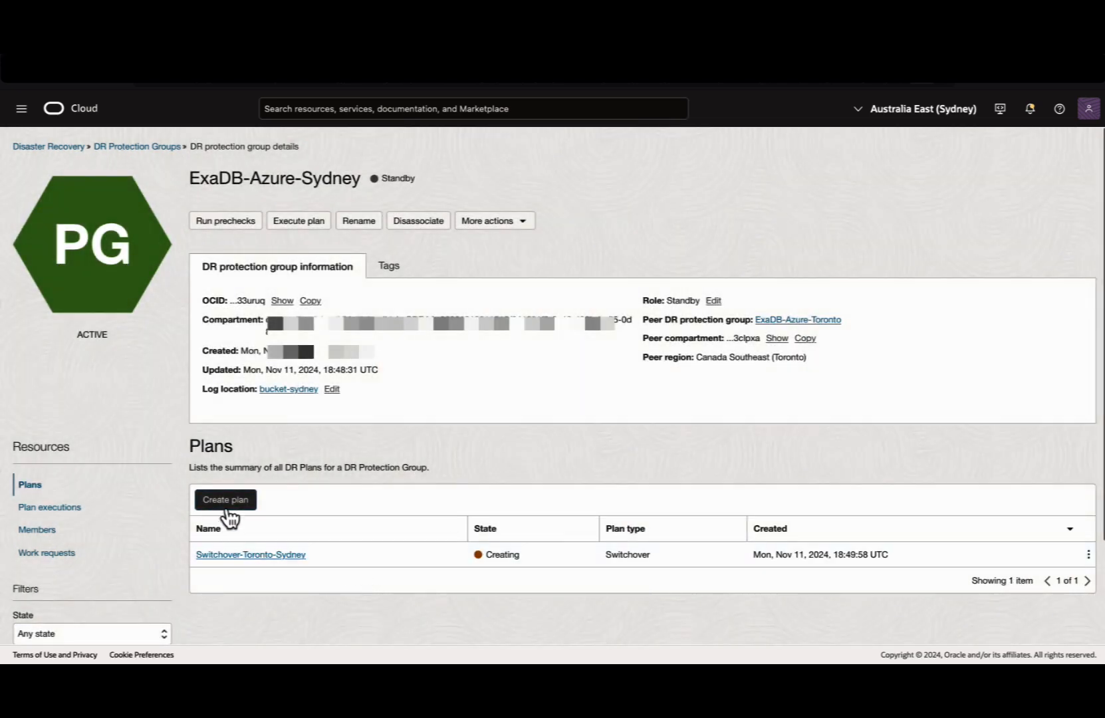
- Create the Failover-Toronto-Sydney plan of type Failover
click(226, 500)
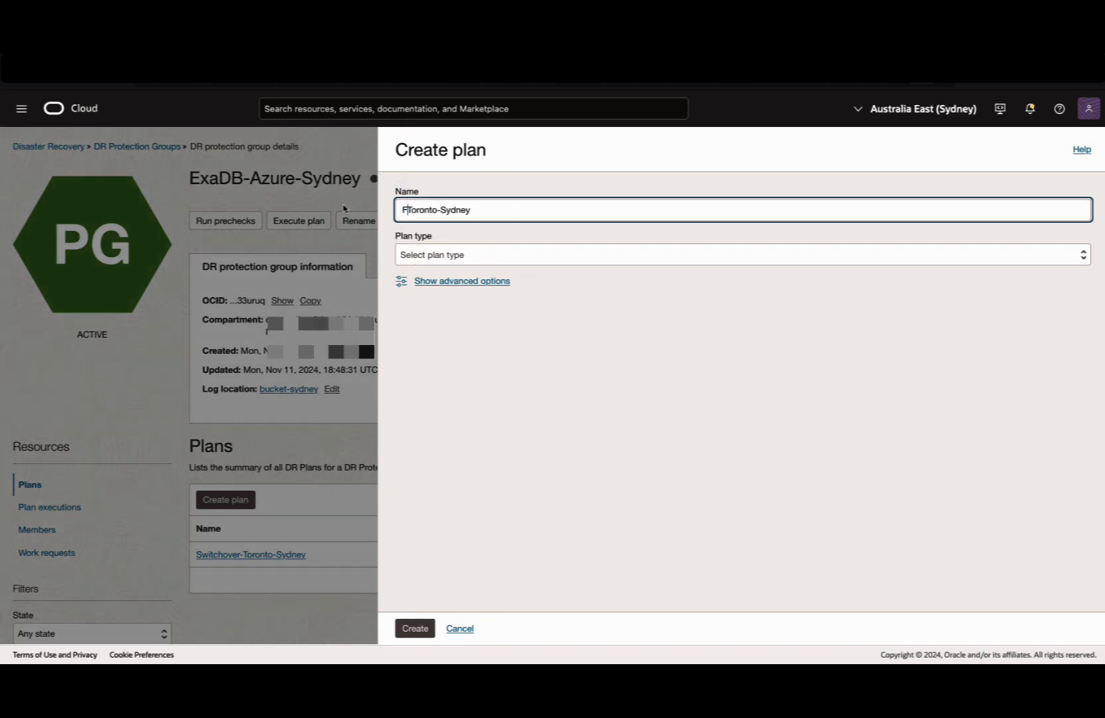
text(Failover-)
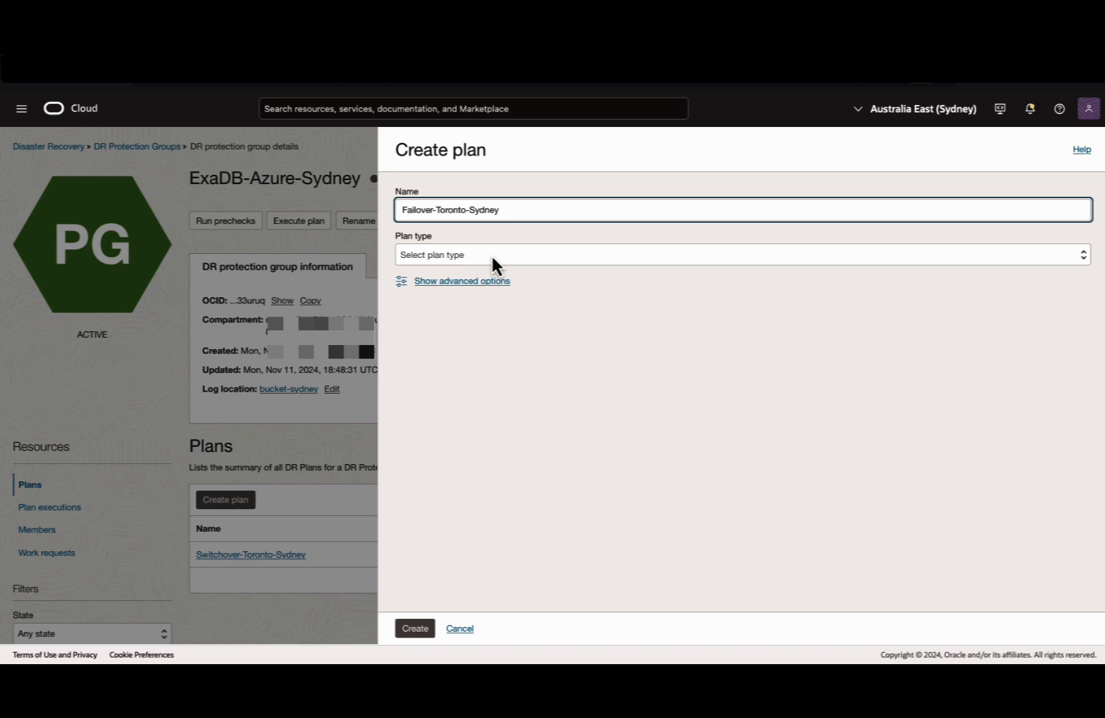
click(740, 254)
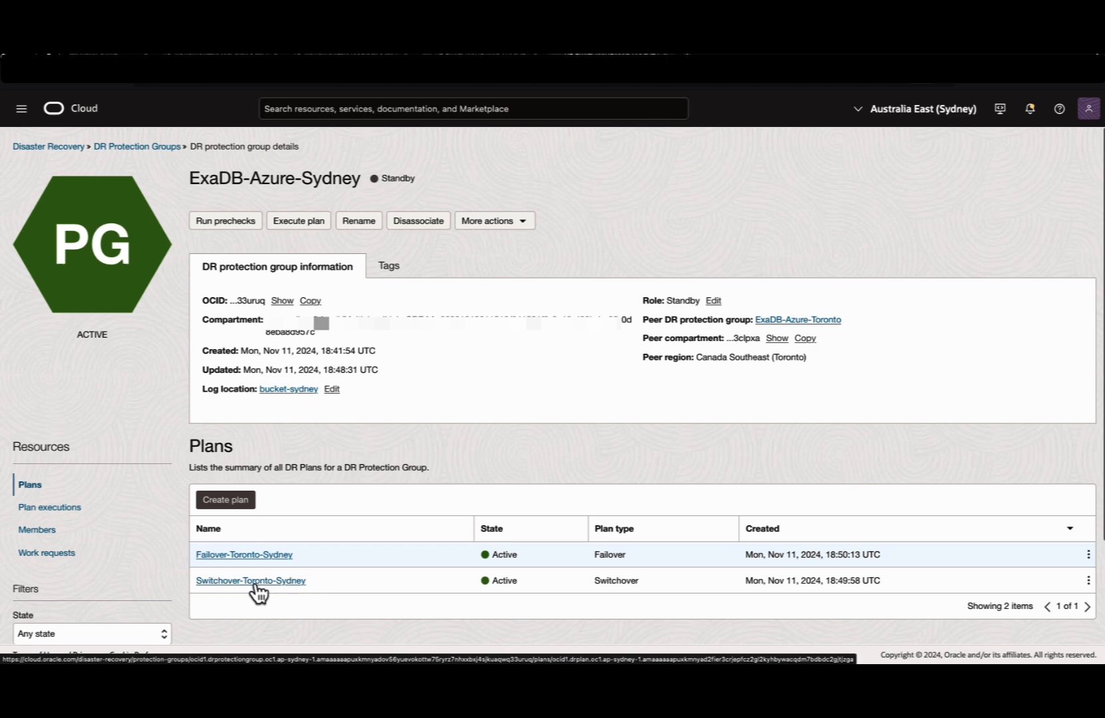
click(250, 580)
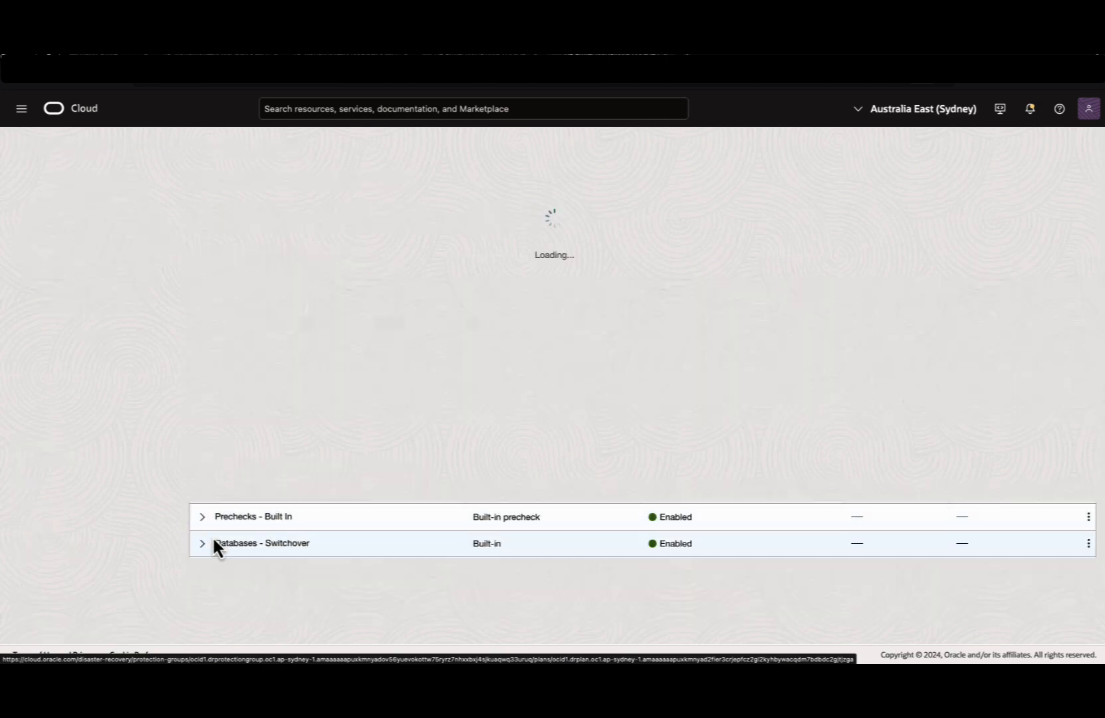
click(202, 516)
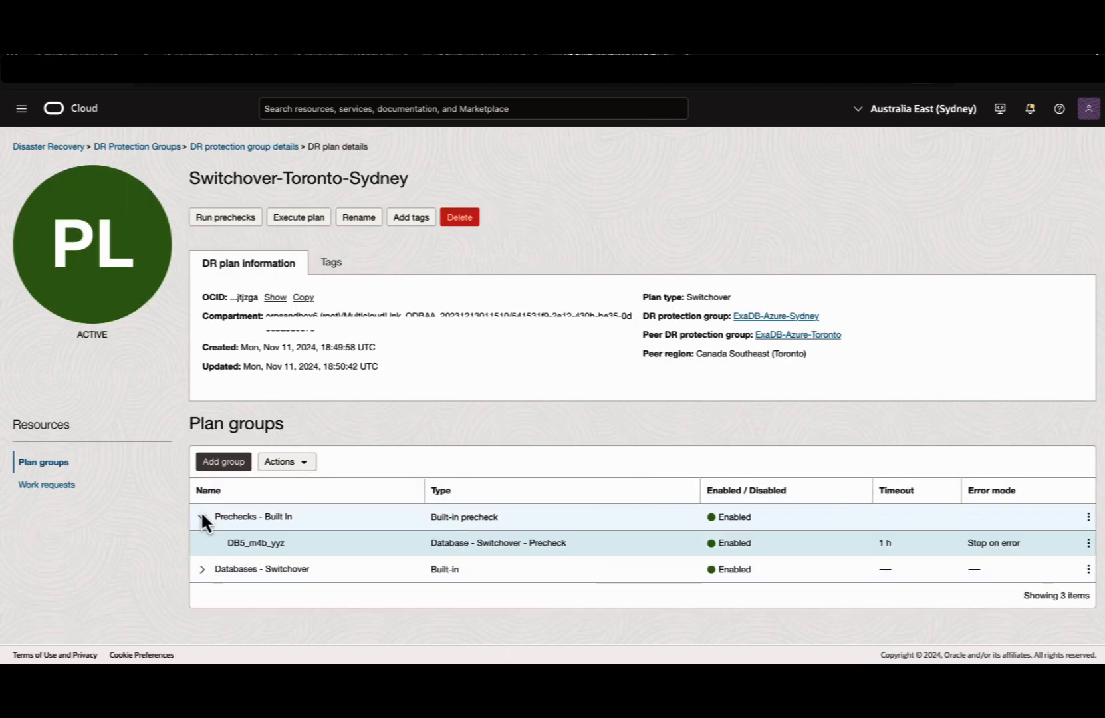
click(202, 569)
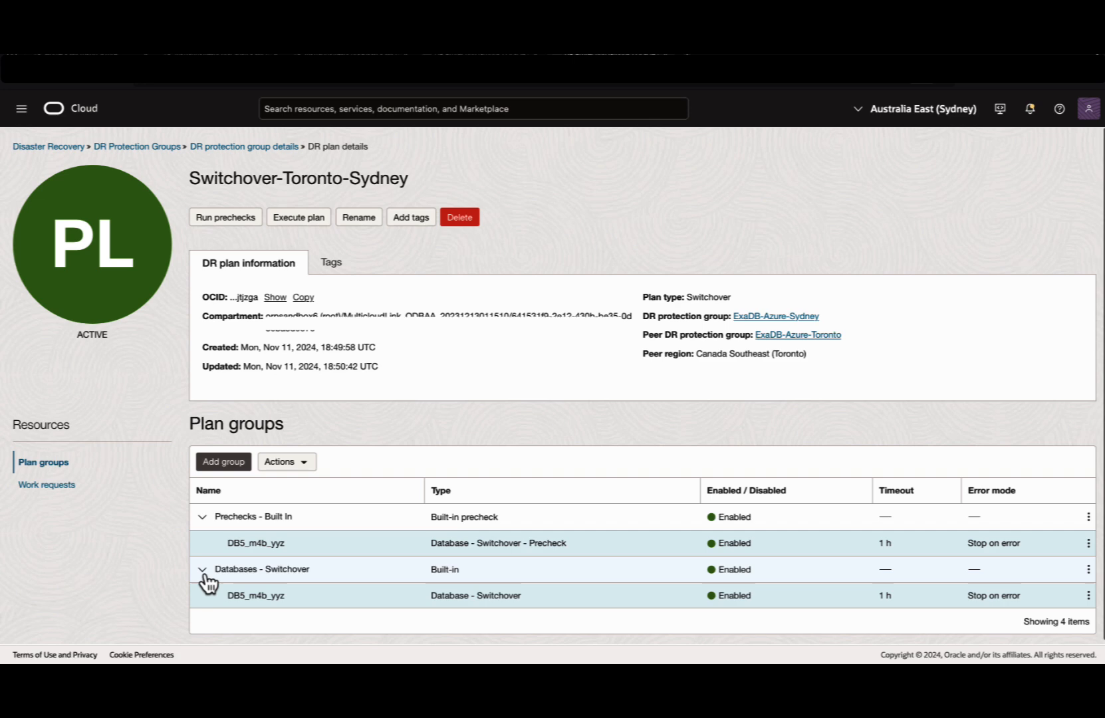
click(245, 146)
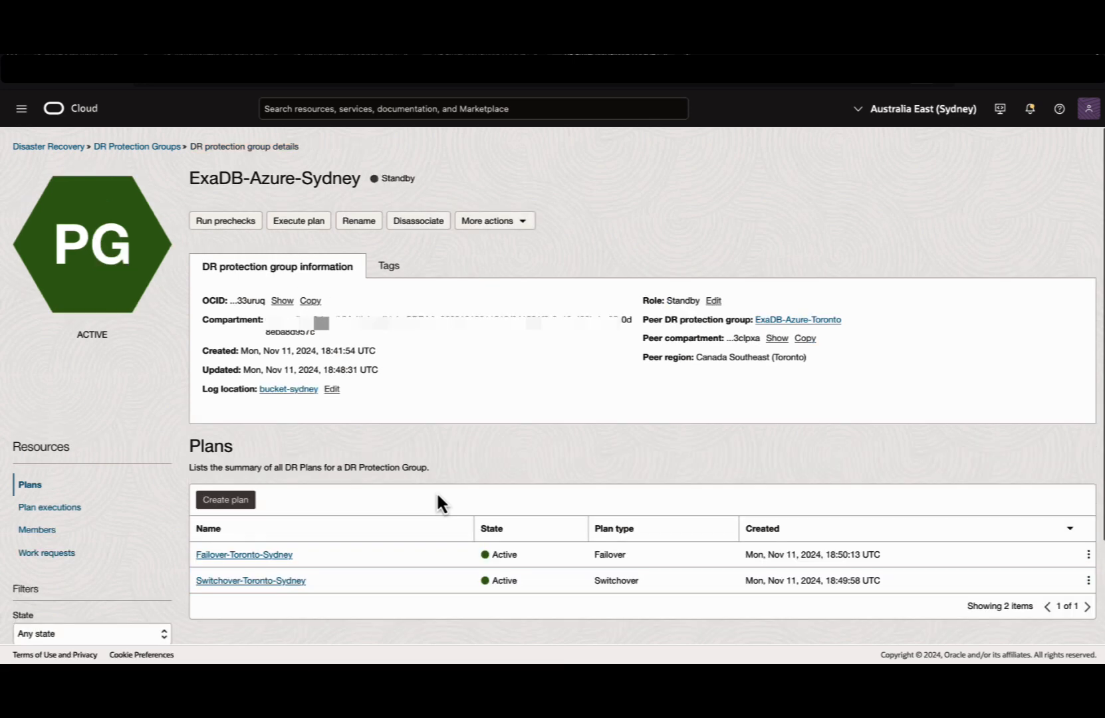
click(244, 555)
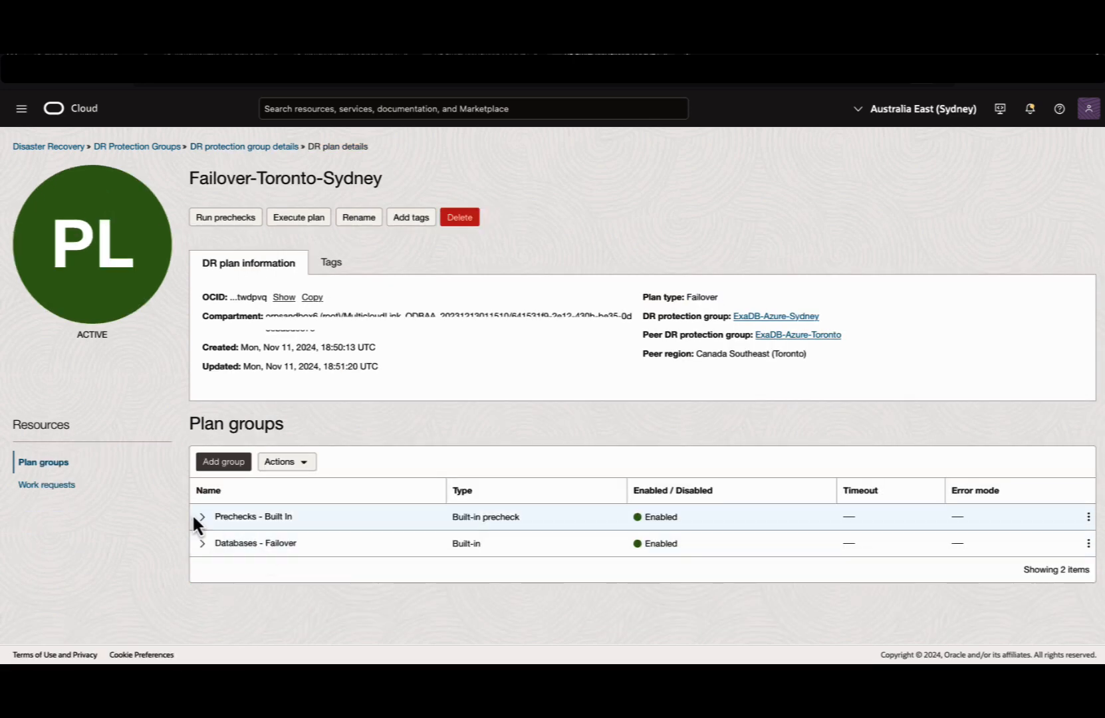
click(202, 543)
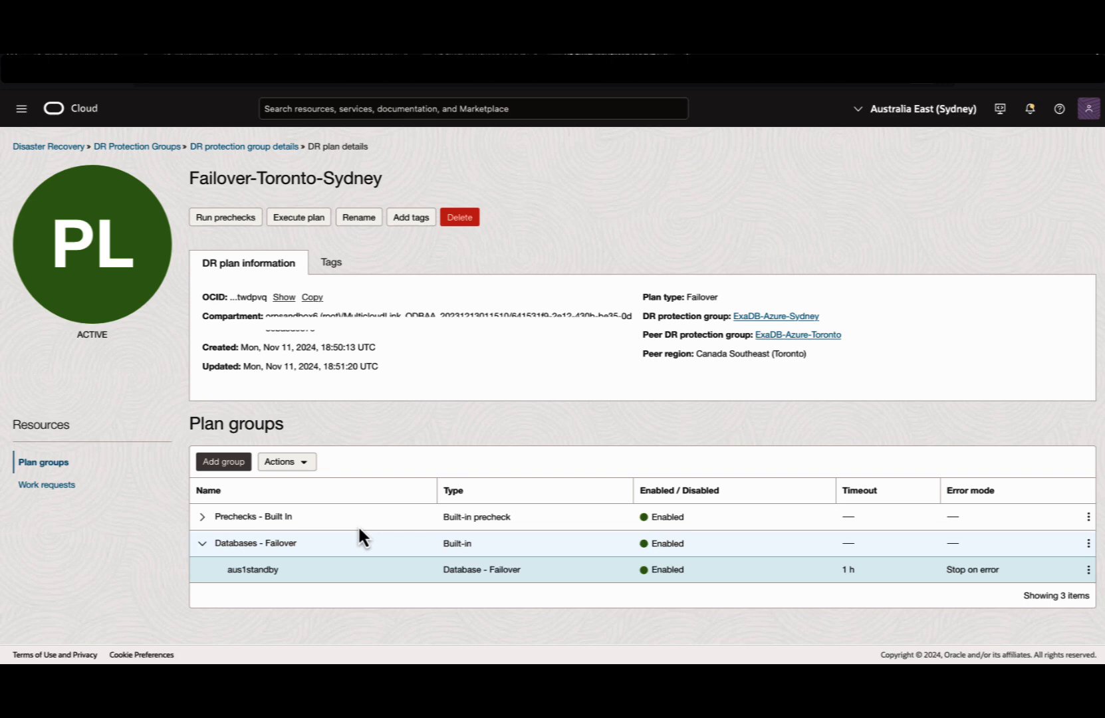
click(243, 146)
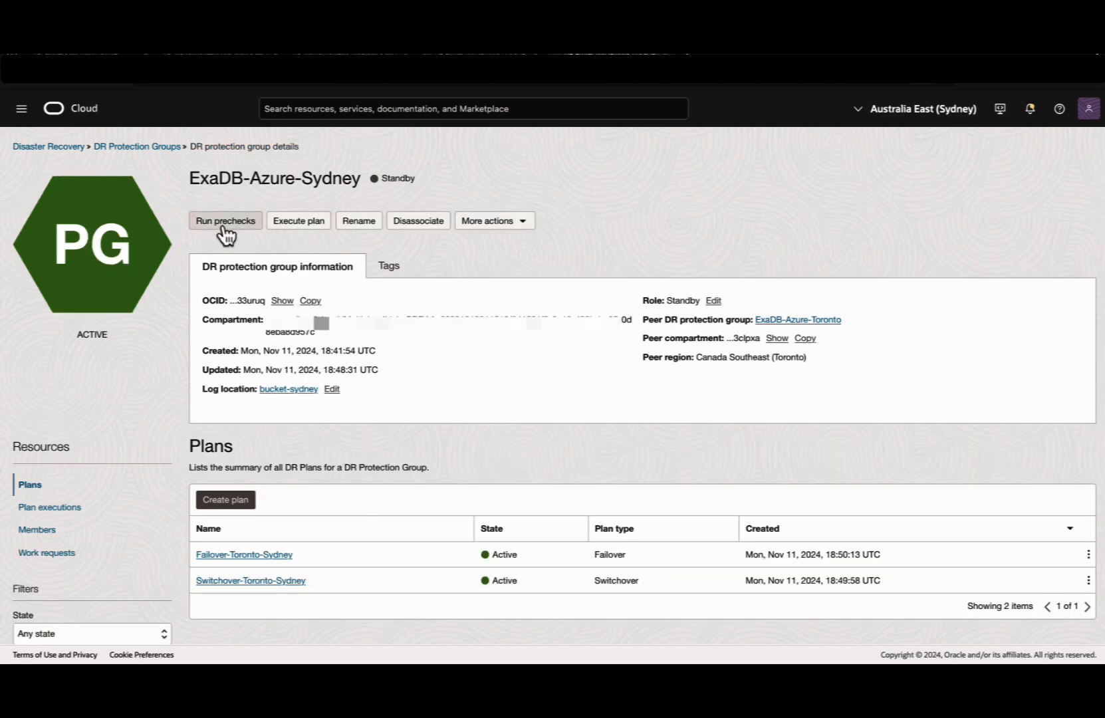
- Run prechecks on the Switchover-Toronto-Sydney plan
click(224, 220)
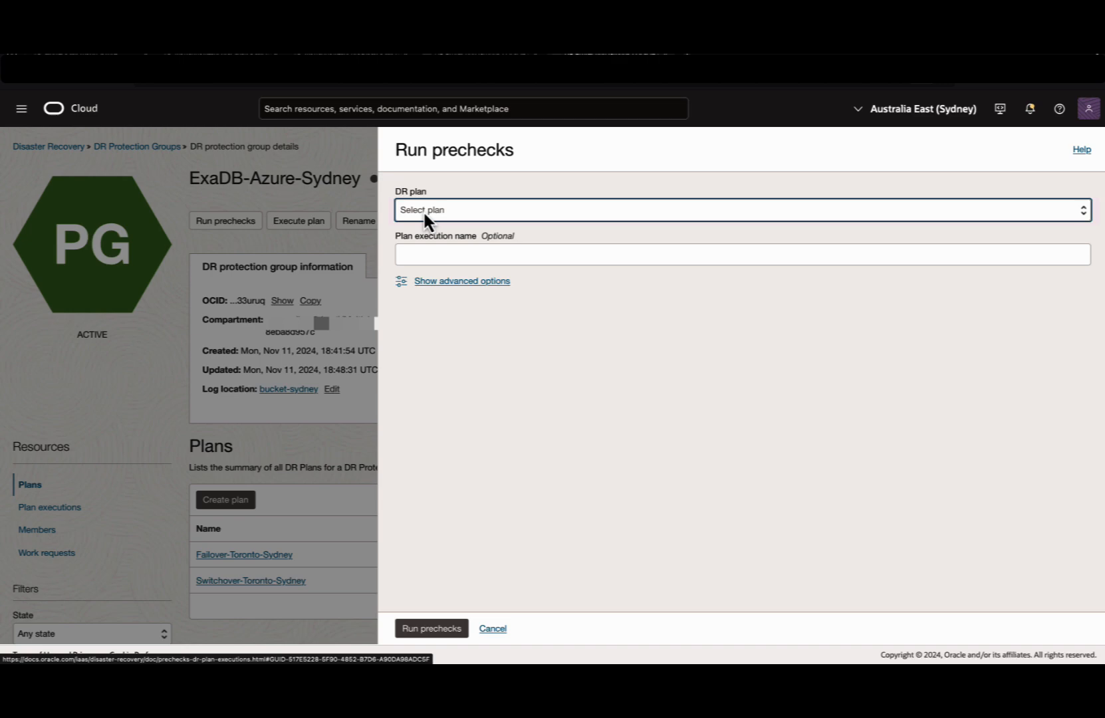
click(739, 209)
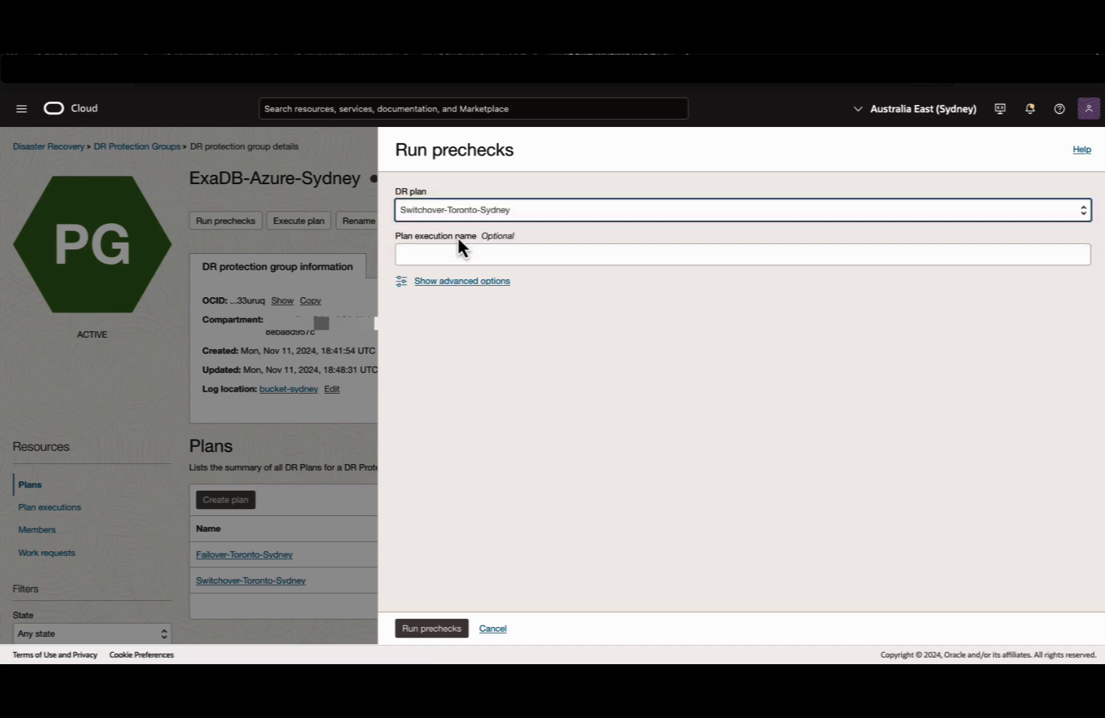
click(431, 628)
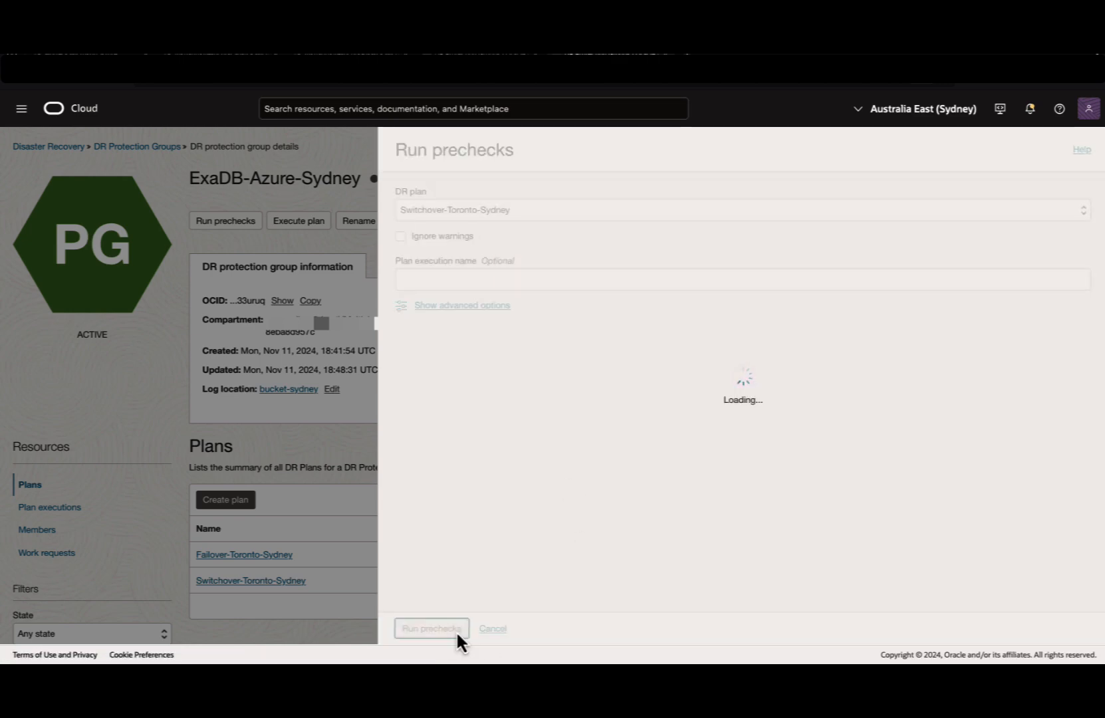
click(431, 628)
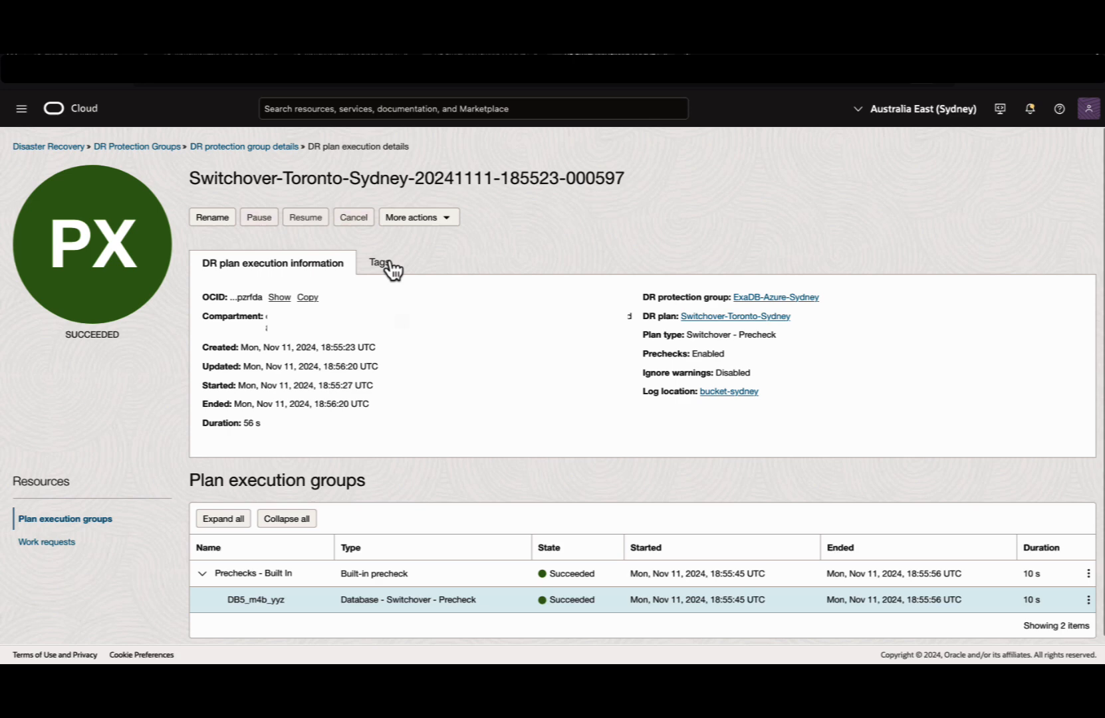
- Return to the group's plans and bring up the Switchover-Toronto-Sydney plan details
click(244, 147)
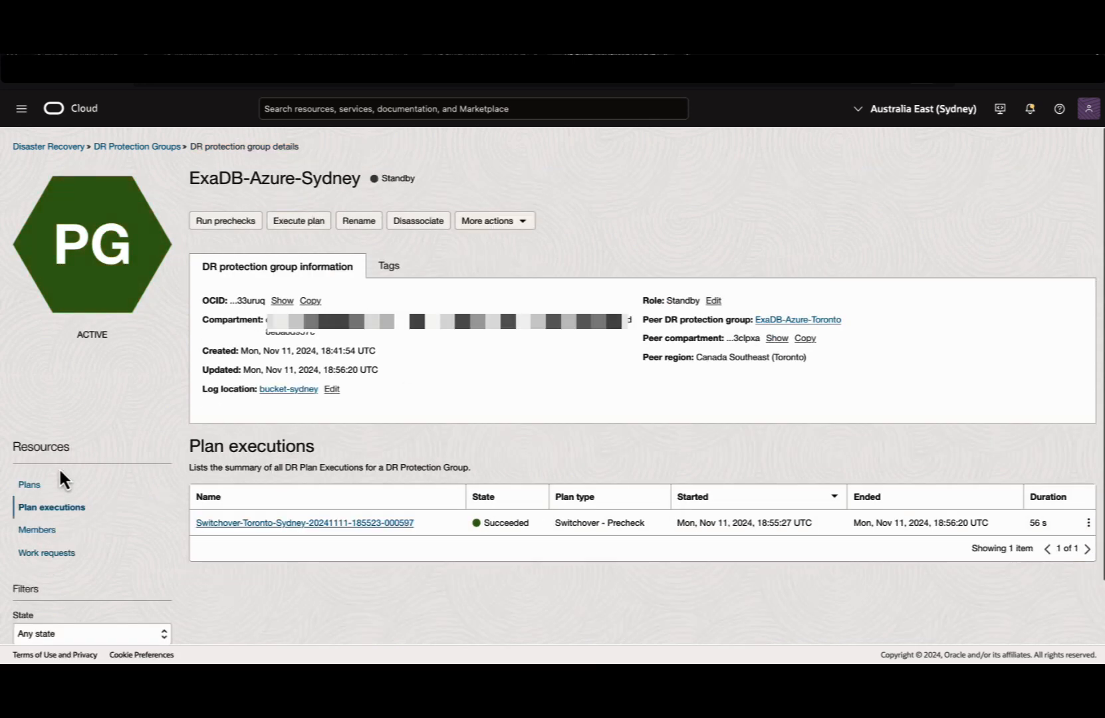
click(30, 484)
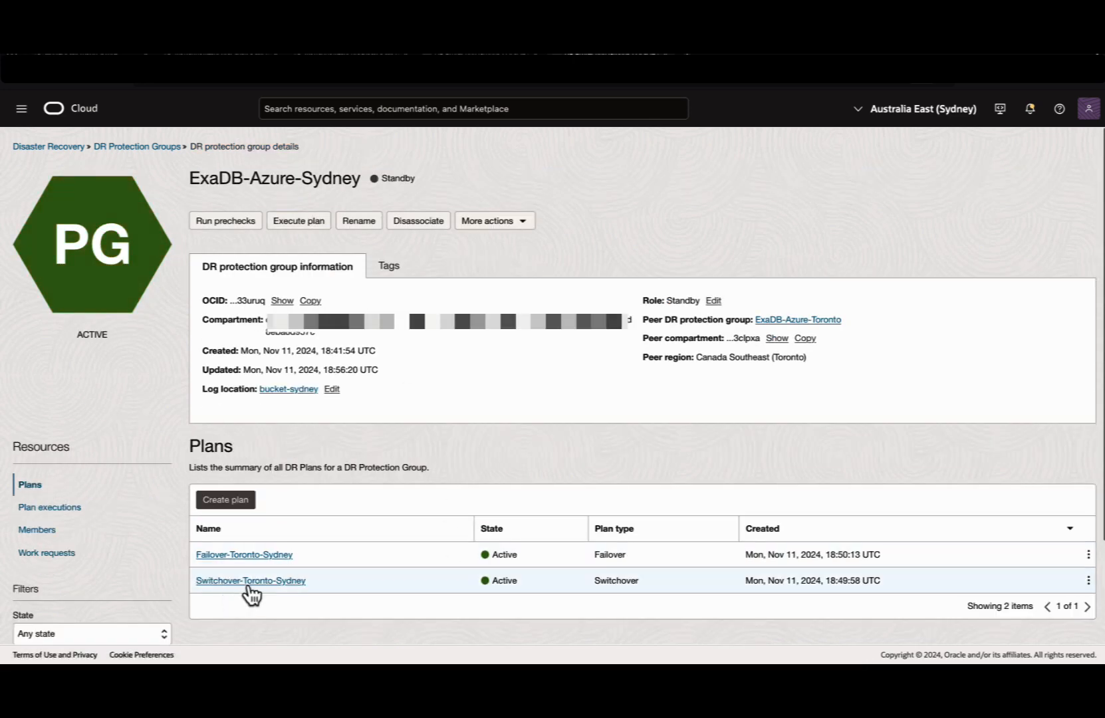
click(250, 580)
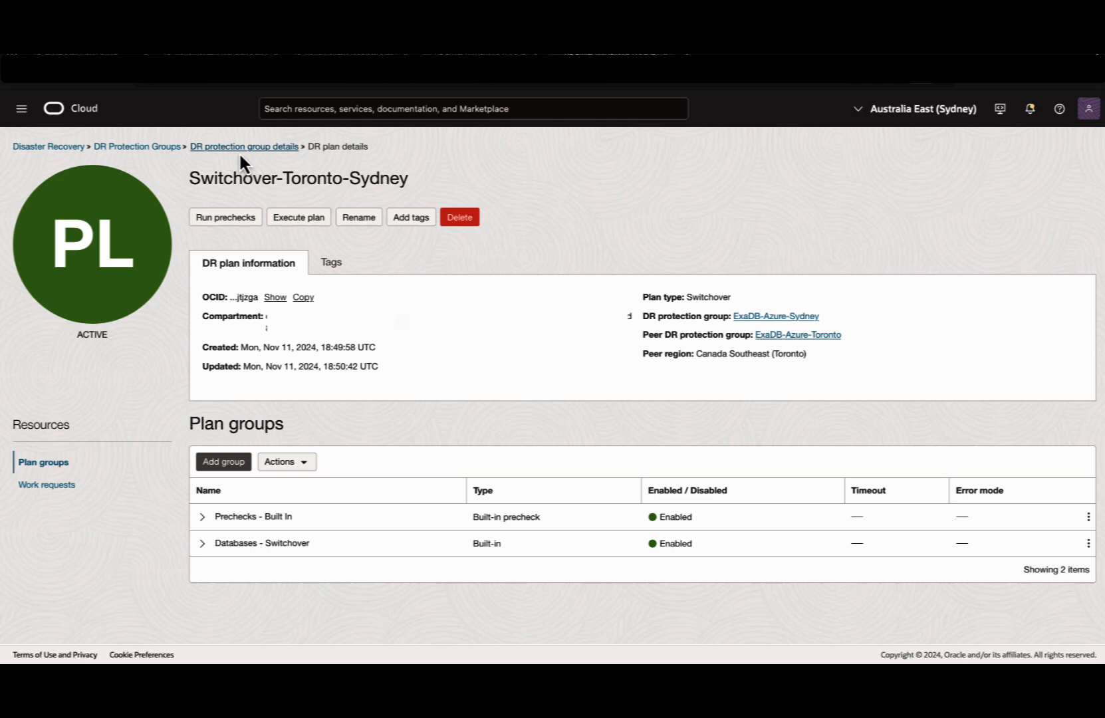
- Execute Switchover-Toronto-Sydney with Enable prechecks unchecked, then return to the Sydney group details
click(298, 217)
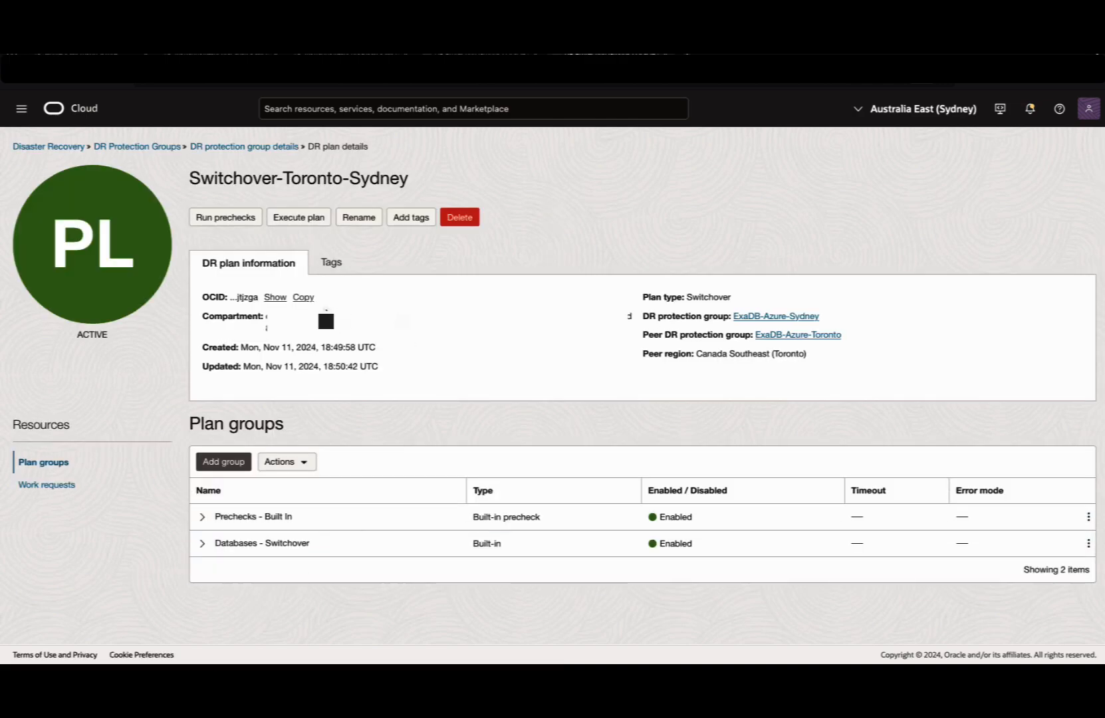
click(298, 217)
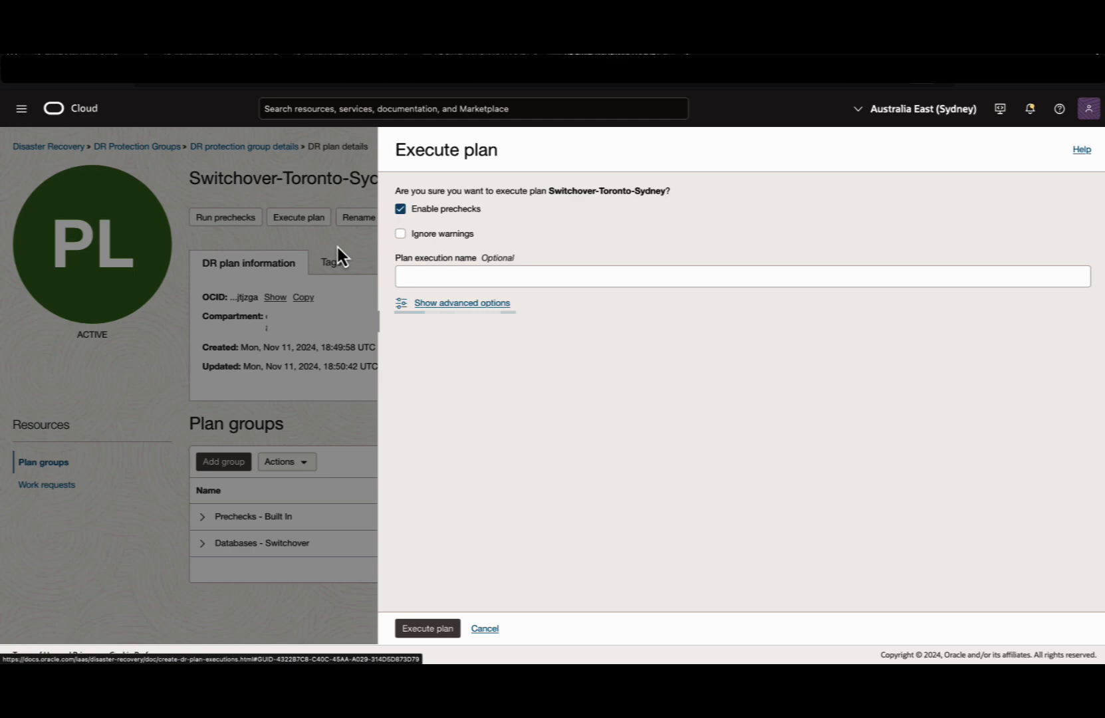
click(399, 208)
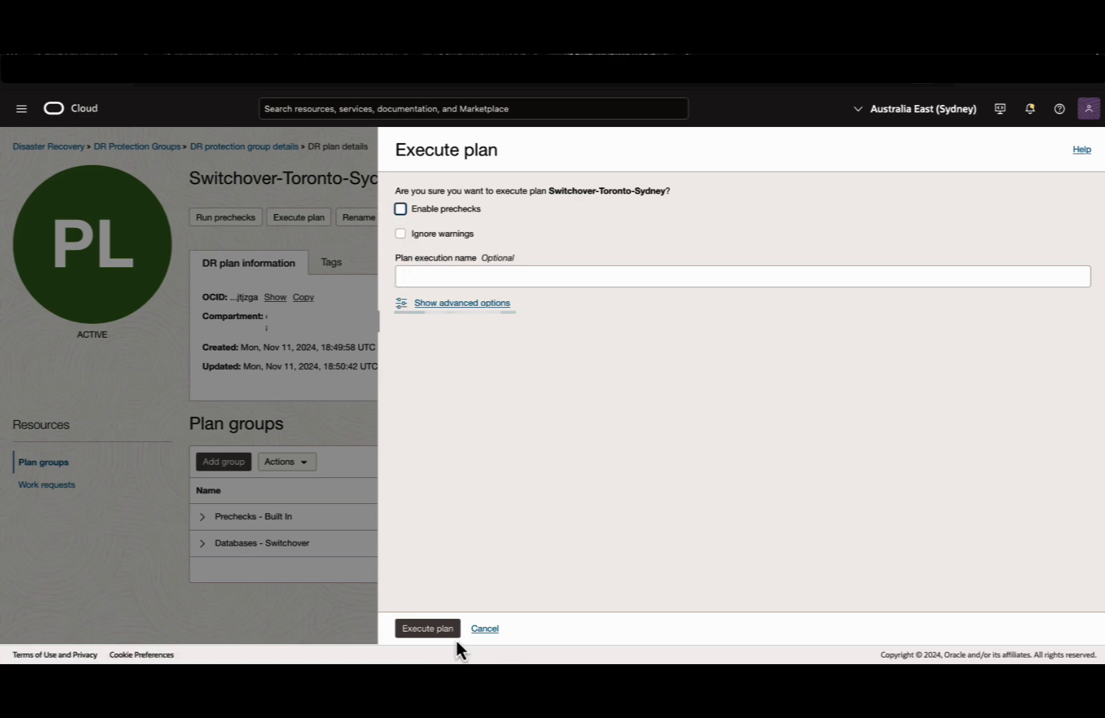
click(427, 628)
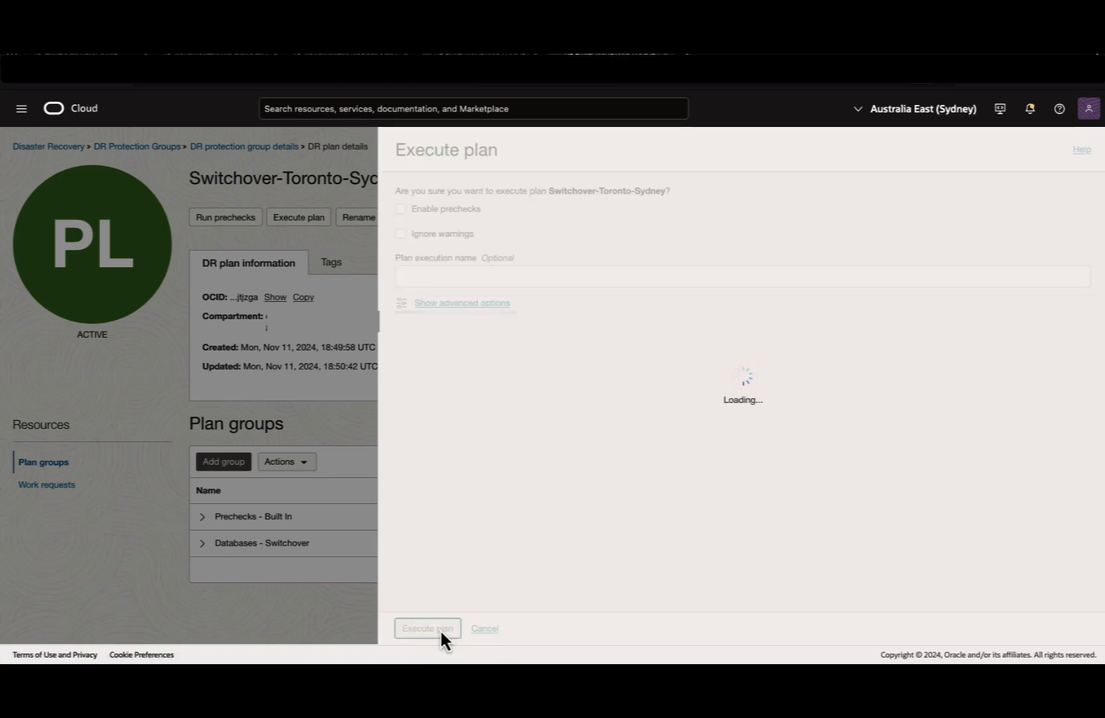
click(427, 628)
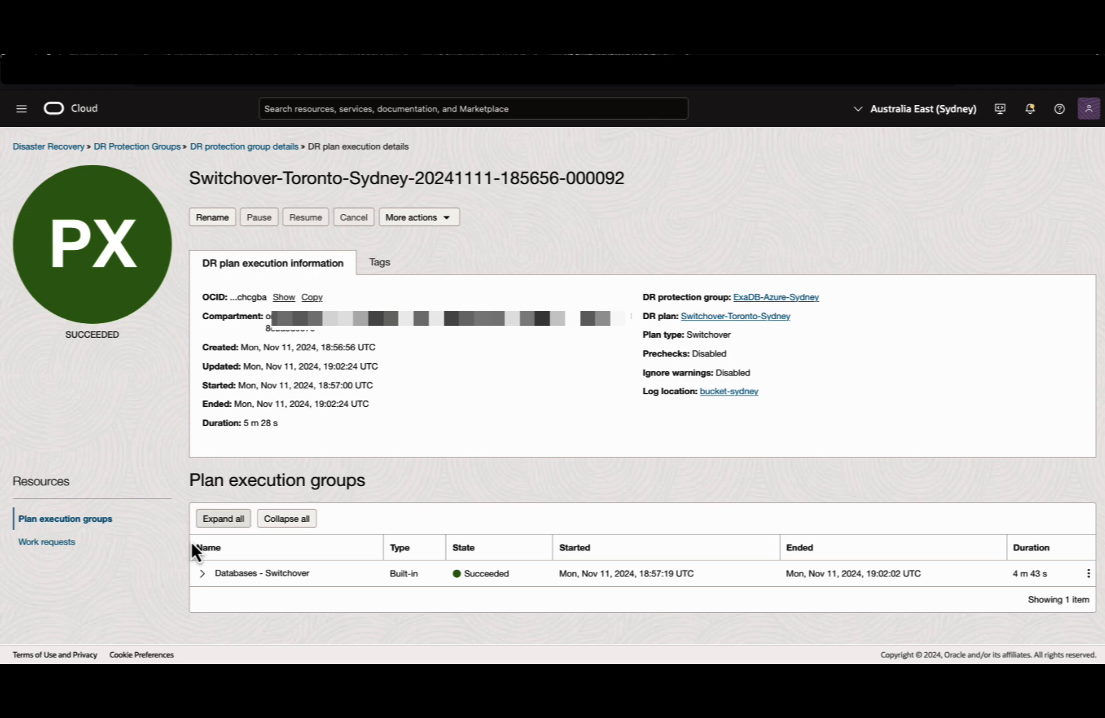
mouse_move(344, 246)
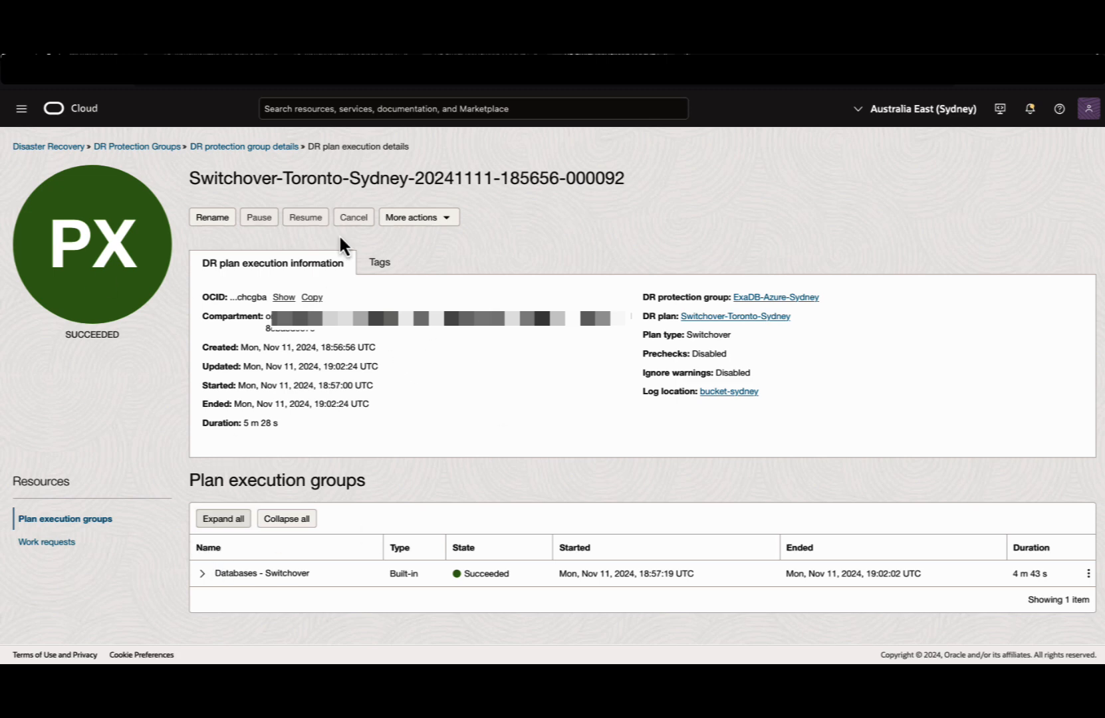
click(245, 146)
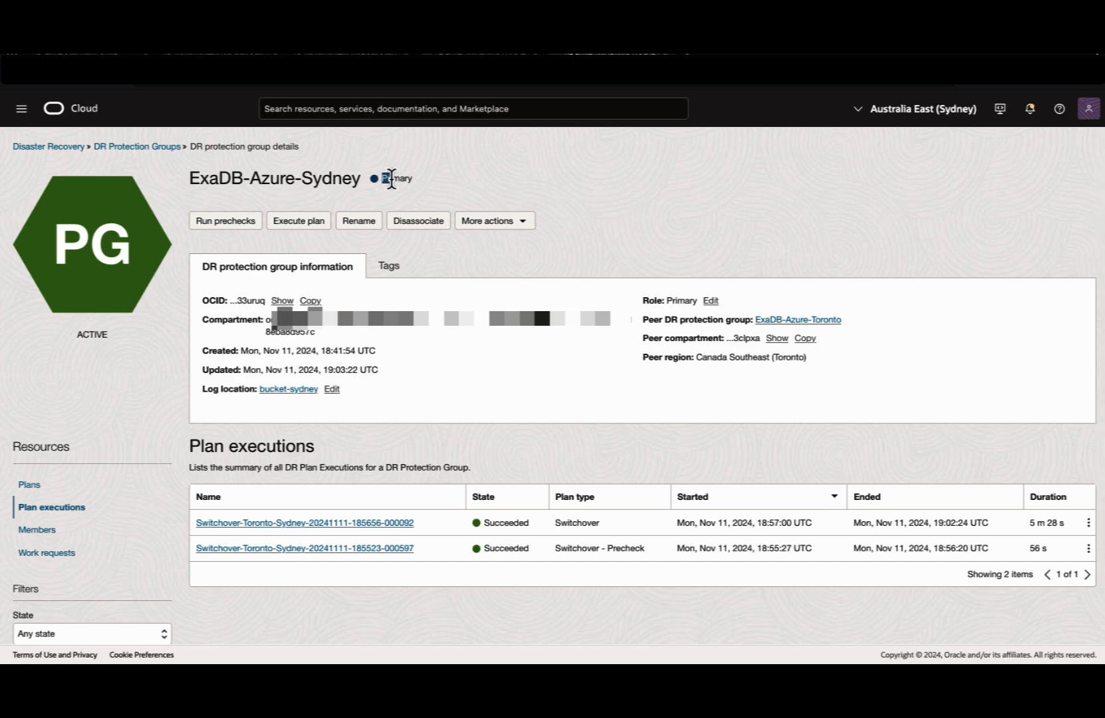
- Navigate from the Sydney group to its peer ExaDB-Azure-Toronto, now in Standby role
double_click(398, 179)
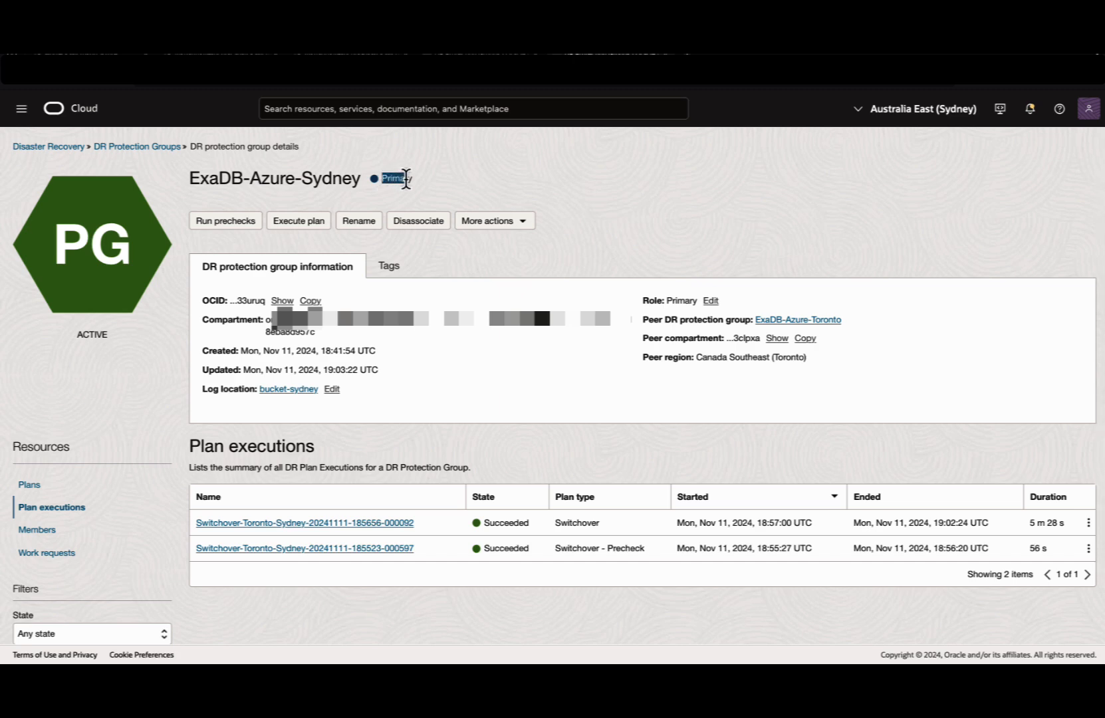
click(798, 320)
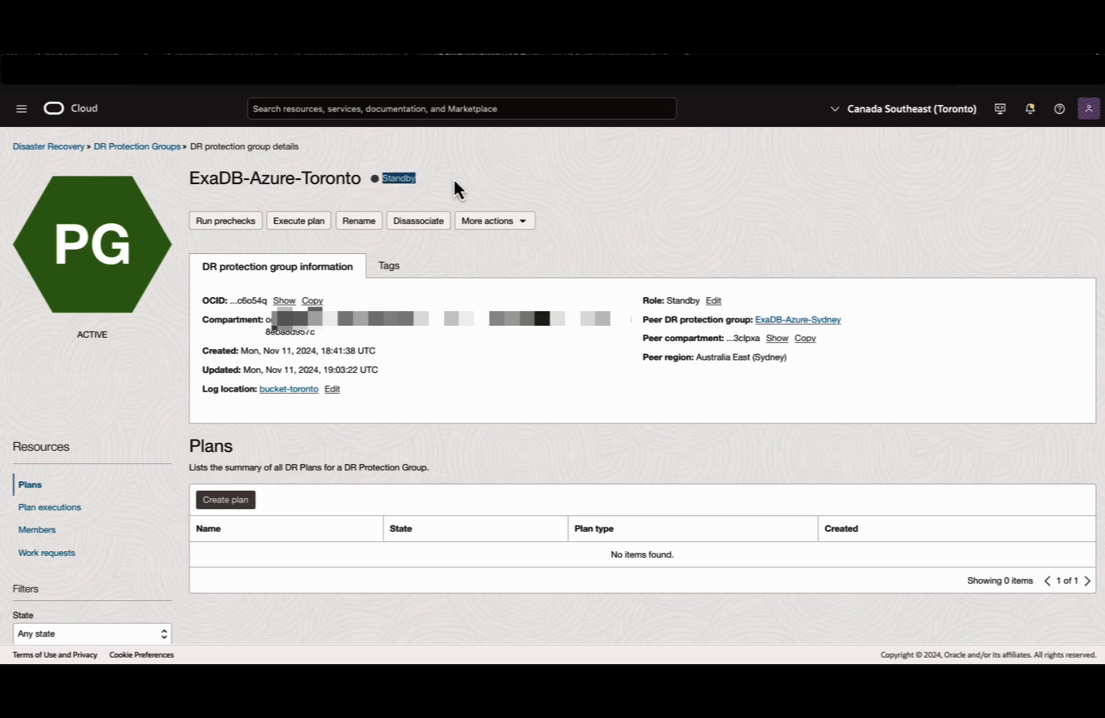
mouse_move(226, 500)
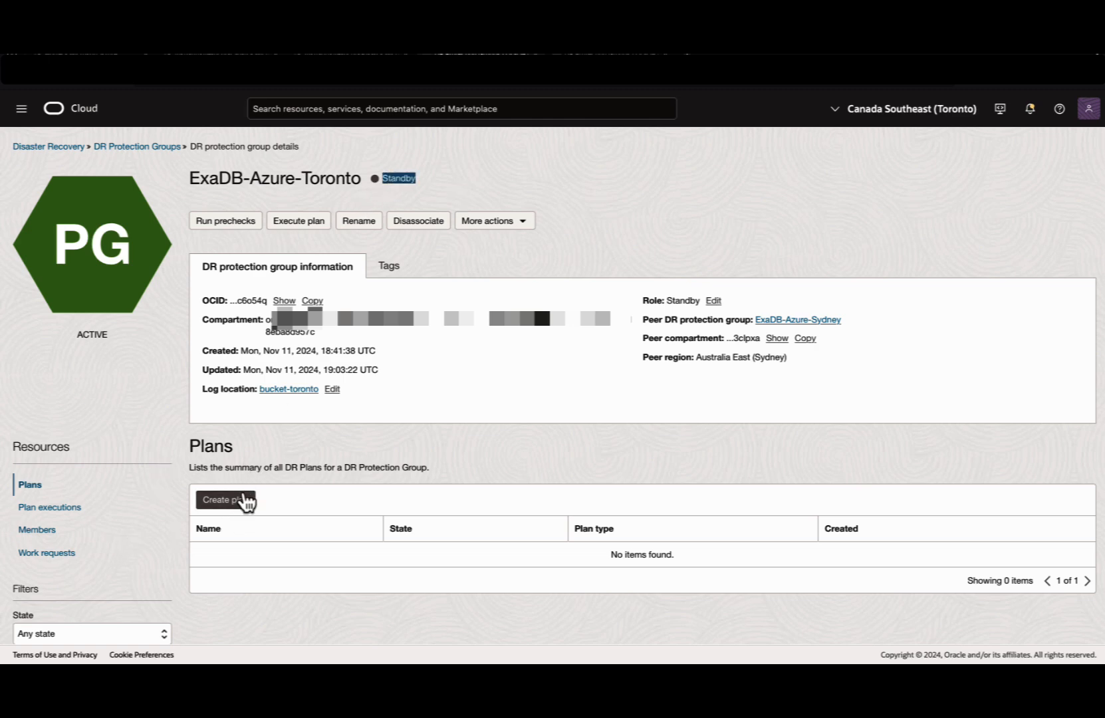